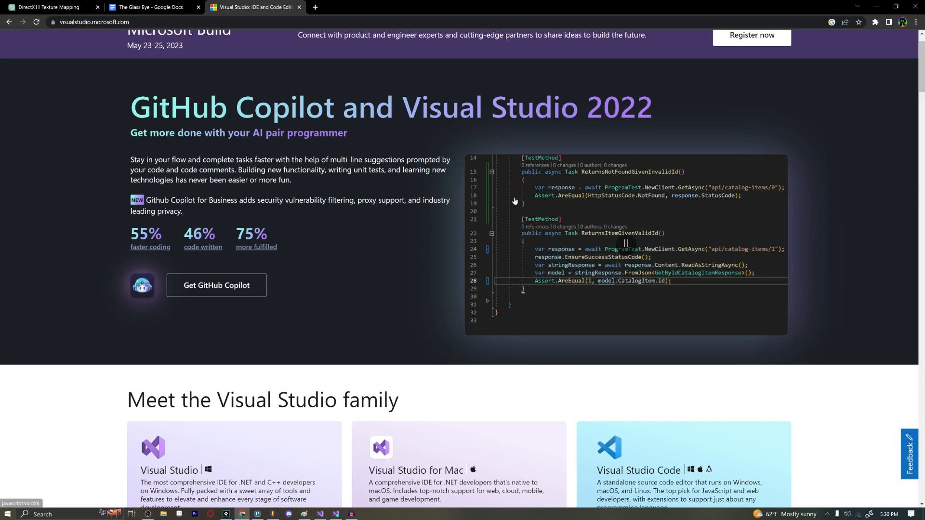
Show the Download Visual Studio editions list (Community, Professional, Enterprise 2022) under 'Meet the Visual Studio family'
click(202, 312)
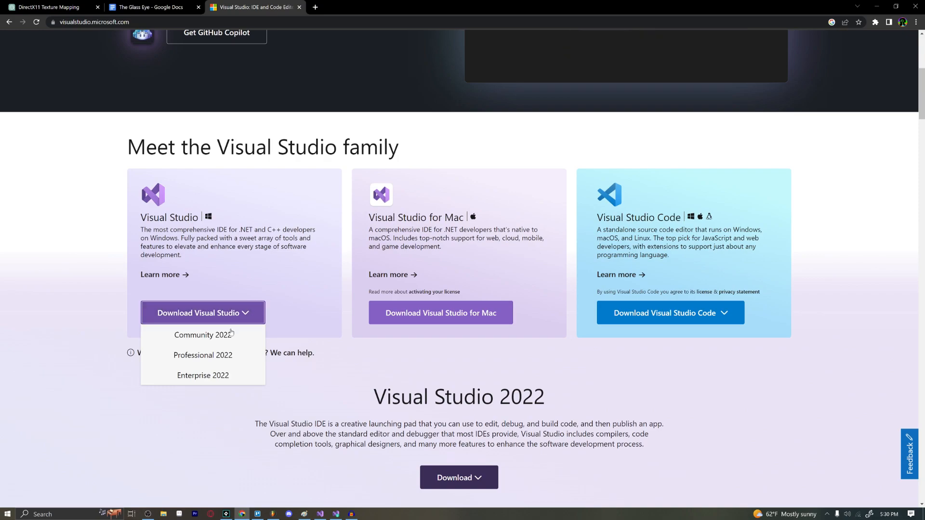
mouse_move(203, 334)
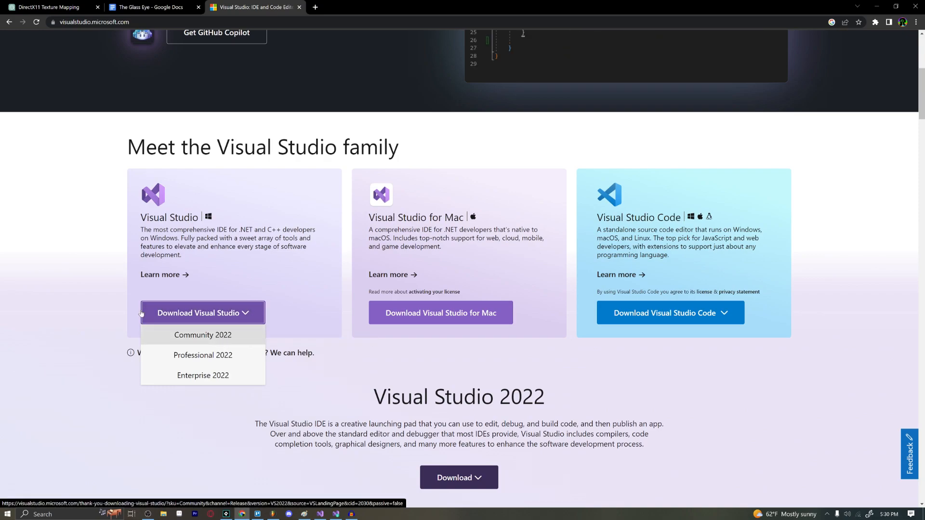
click(202, 312)
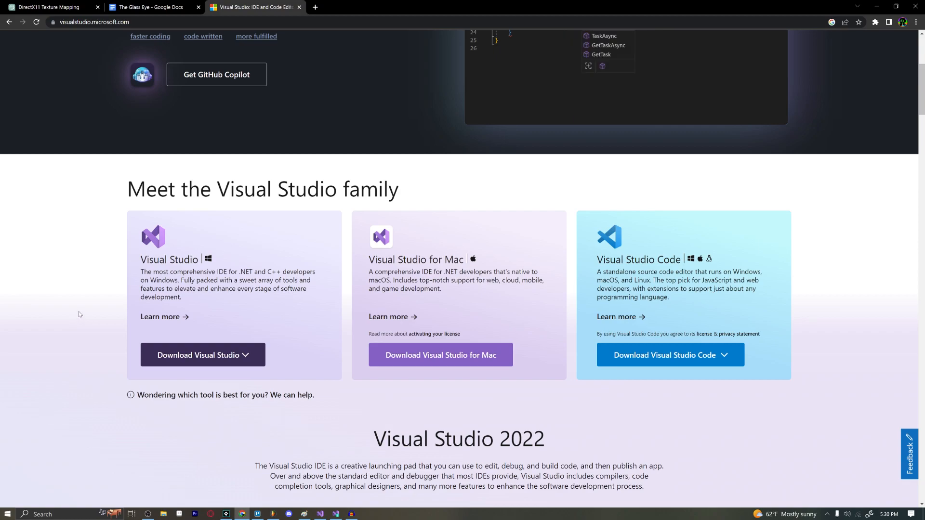
scroll(down, 3)
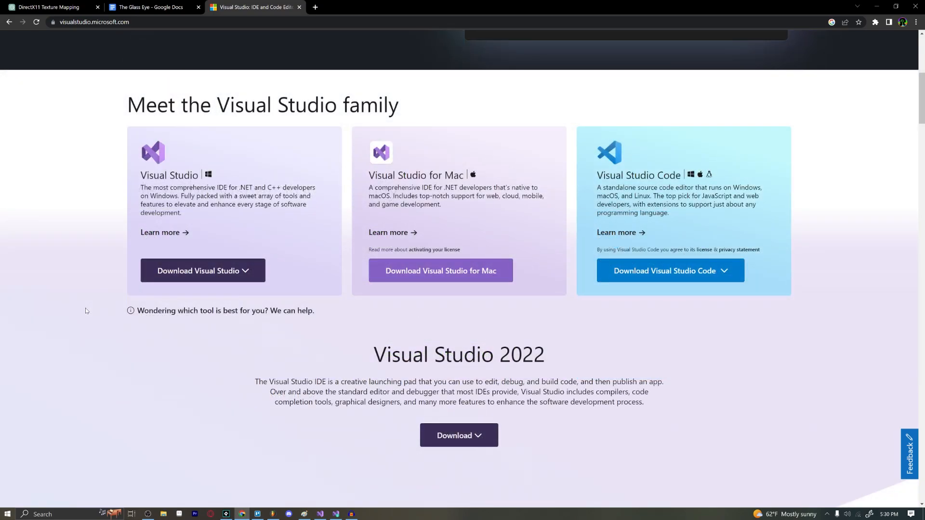
click(202, 270)
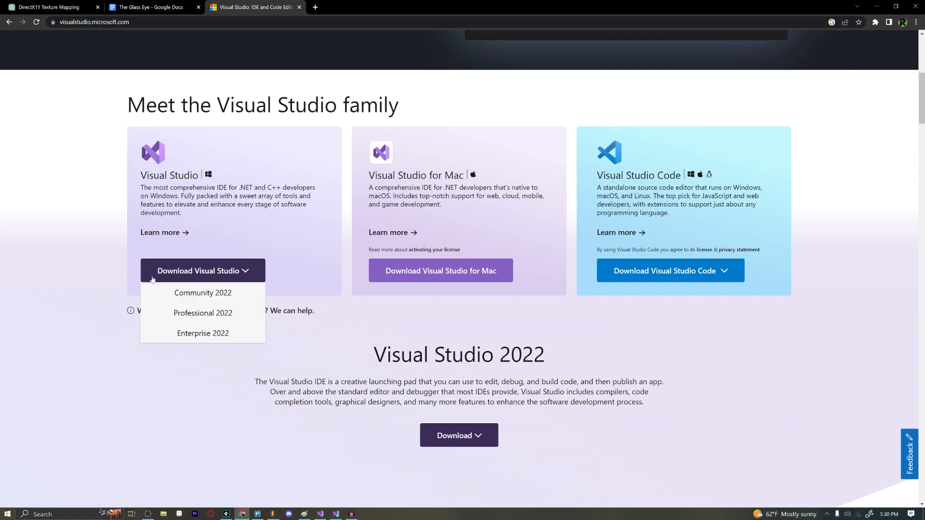
mouse_move(203, 292)
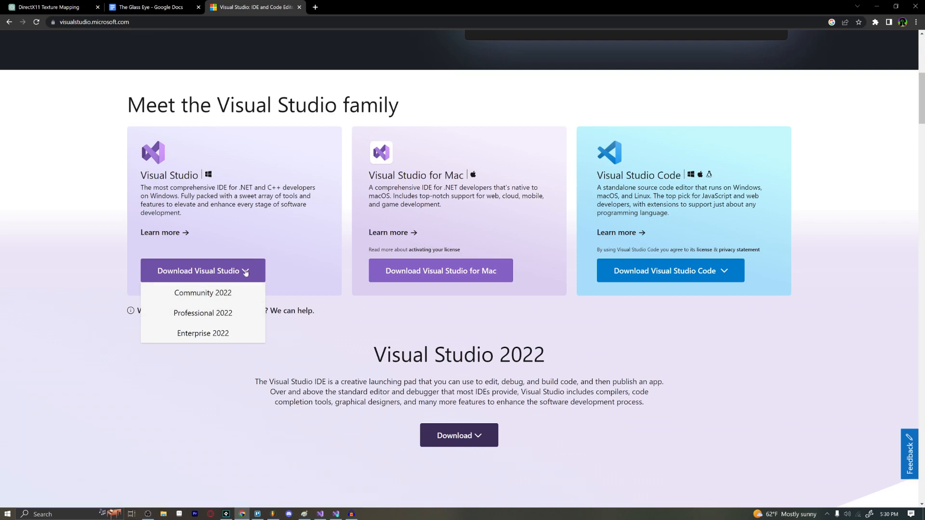
mouse_move(204, 333)
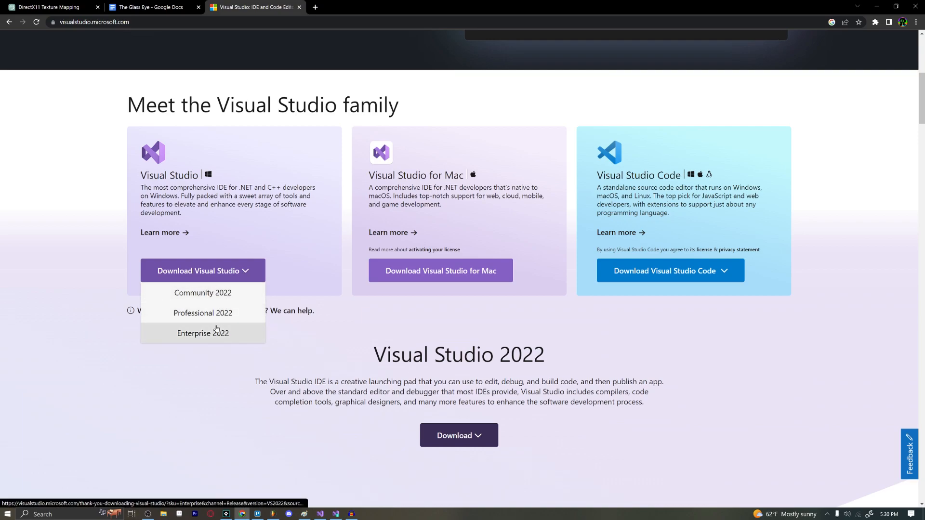
mouse_move(216, 336)
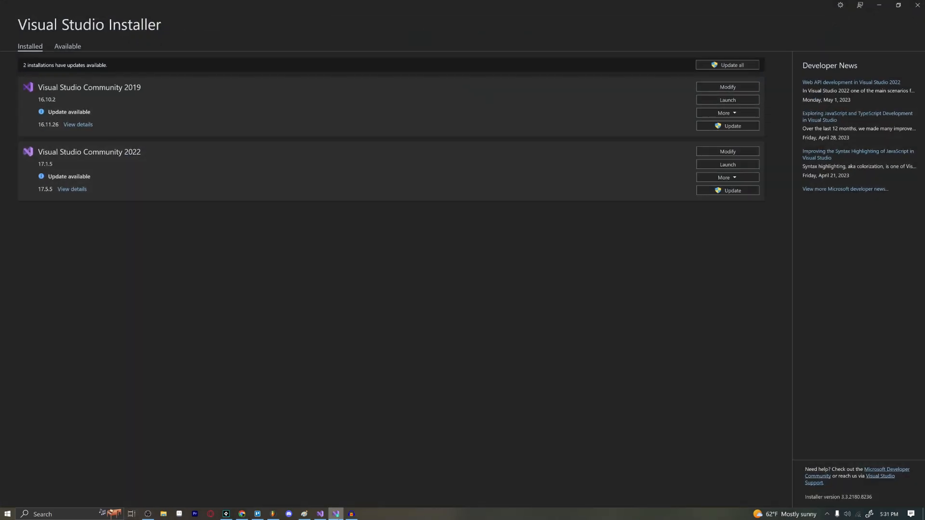
mouse_move(237, 330)
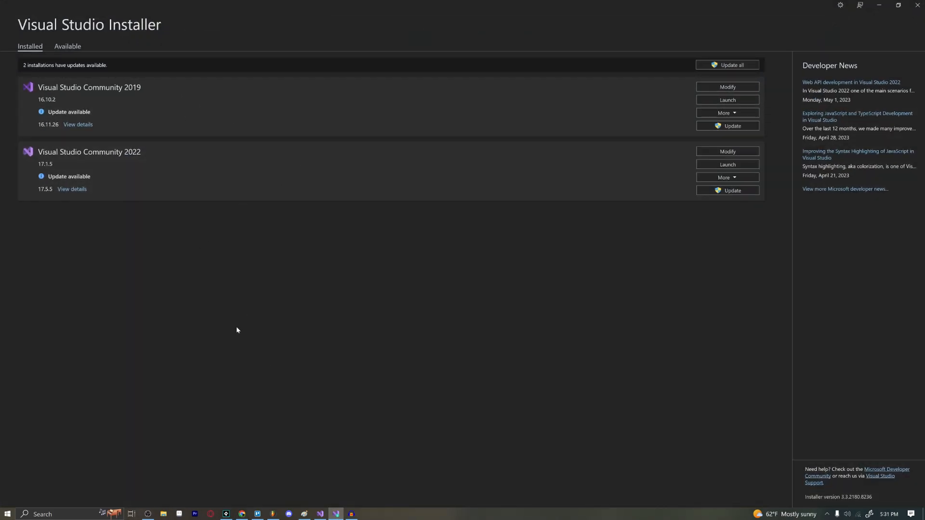
mouse_move(354, 177)
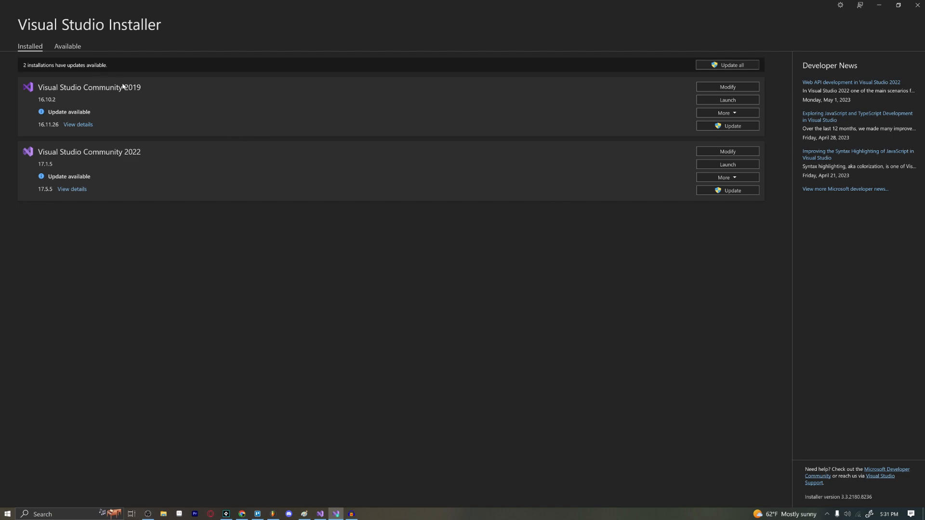
mouse_move(339, 197)
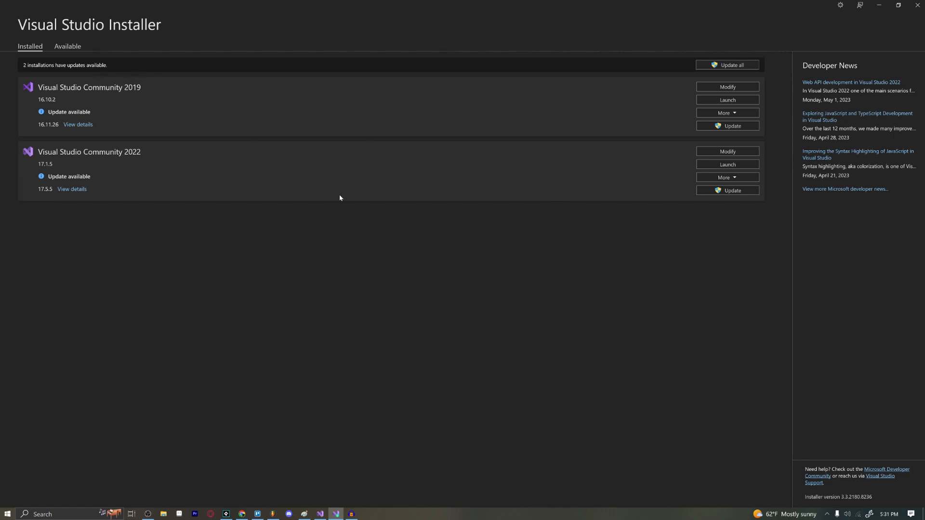
mouse_move(278, 175)
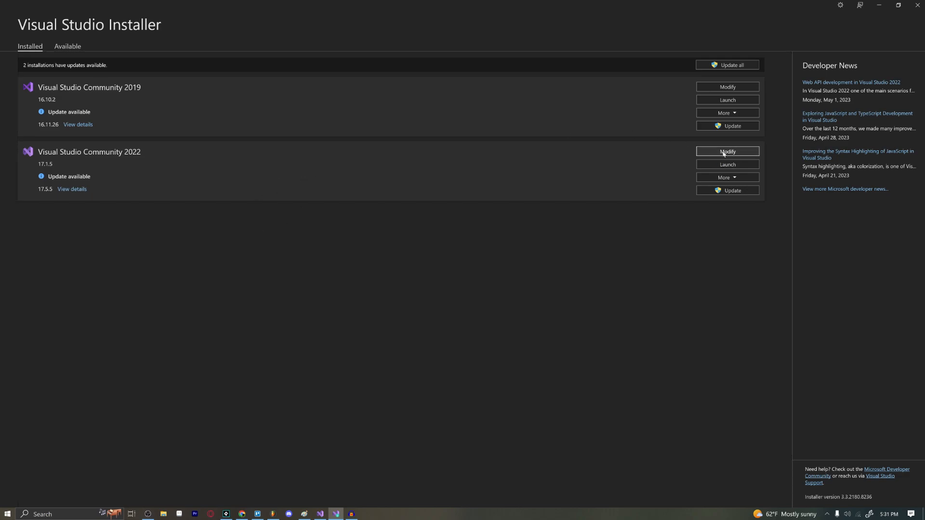
Start modifying the installed components of Visual Studio Community 2022
click(726, 151)
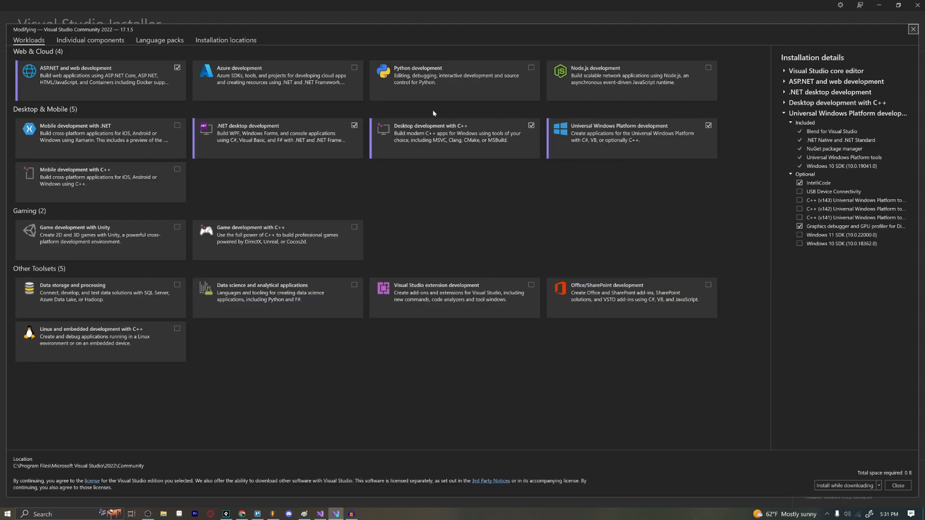
mouse_move(429, 108)
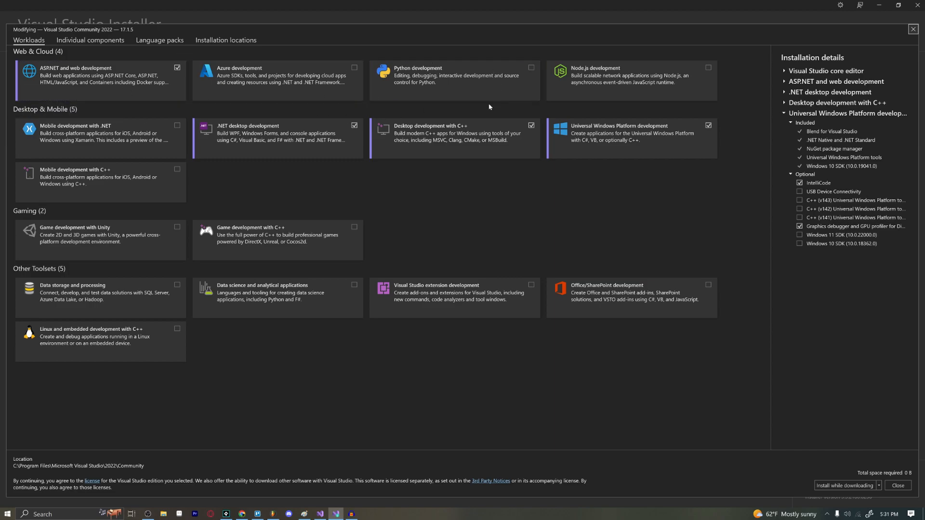
mouse_move(636, 173)
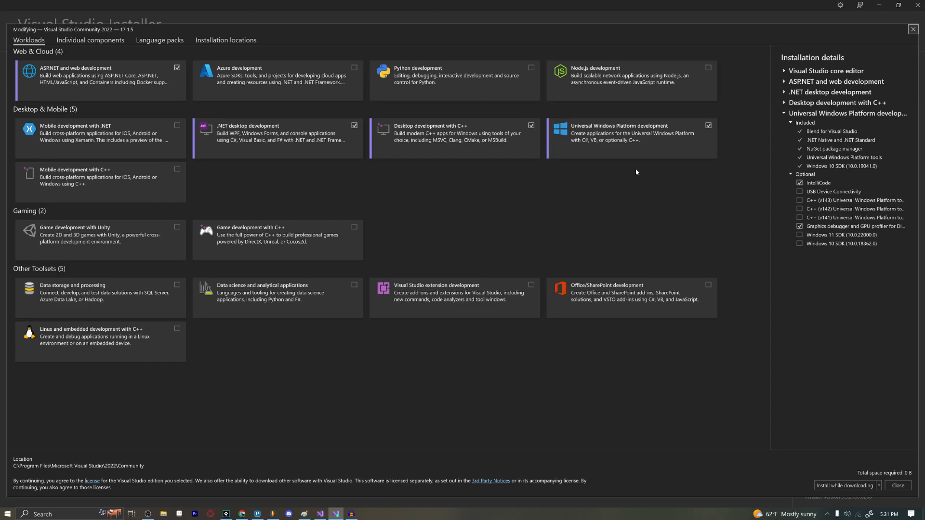
mouse_move(327, 193)
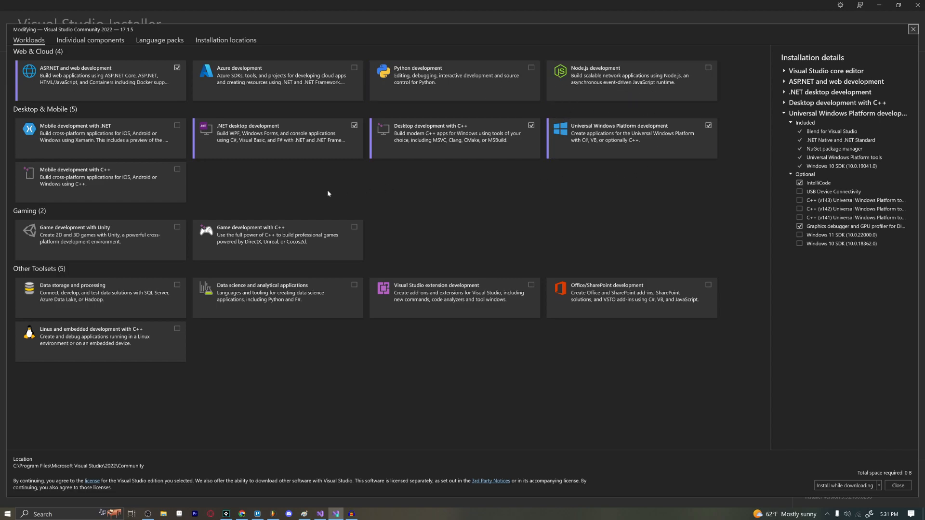
mouse_move(271, 195)
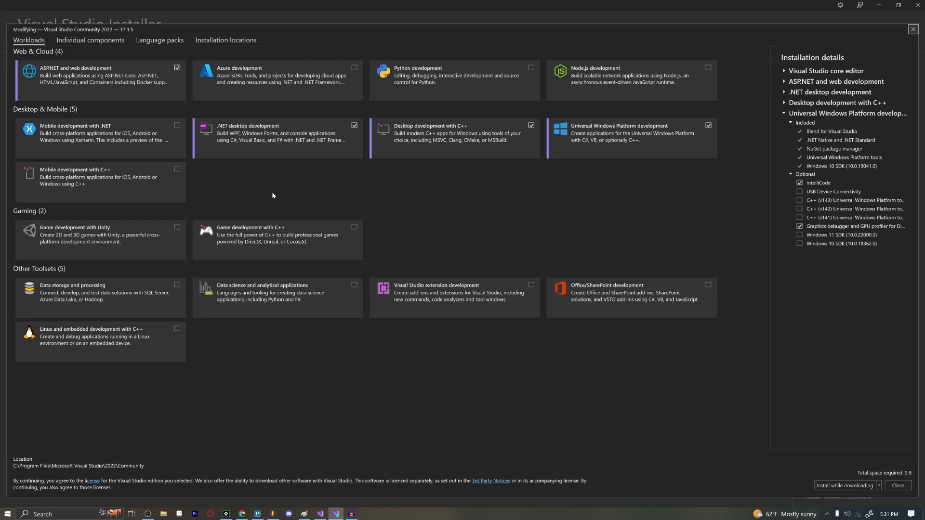
mouse_move(257, 195)
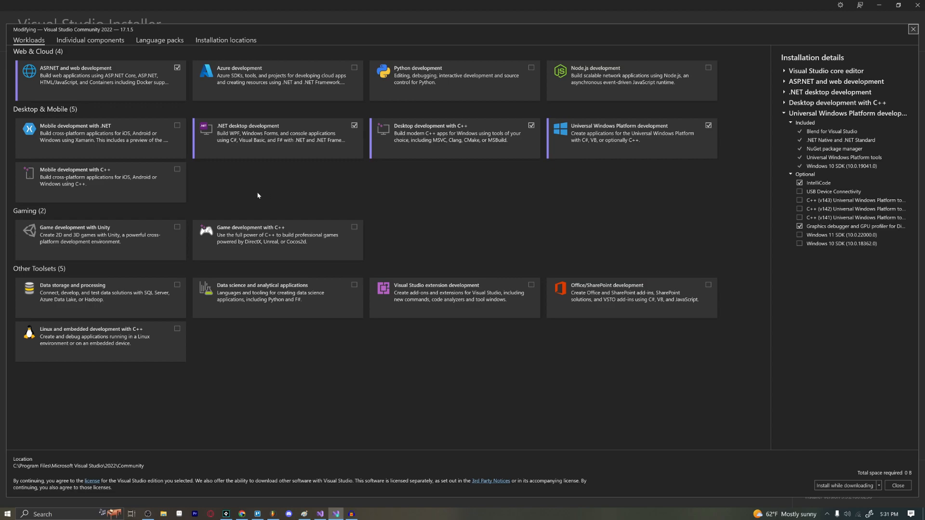
mouse_move(190, 167)
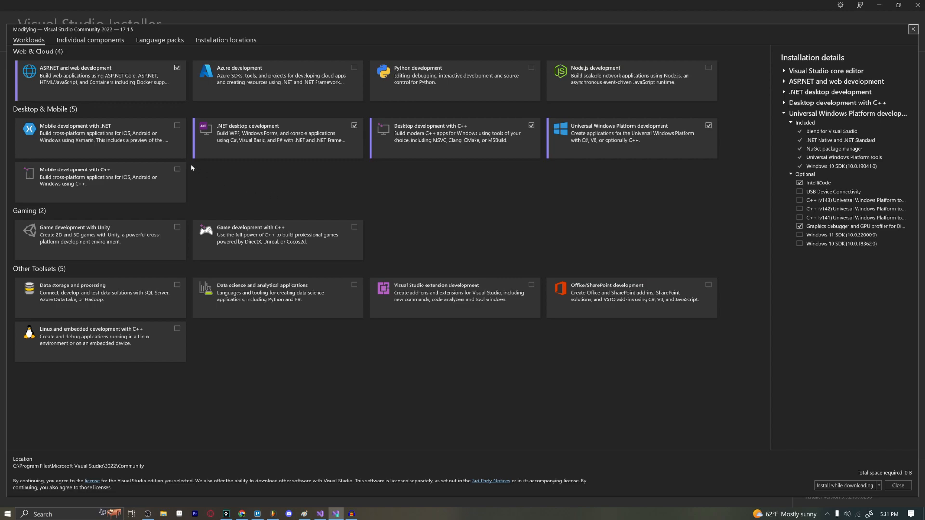
mouse_move(144, 225)
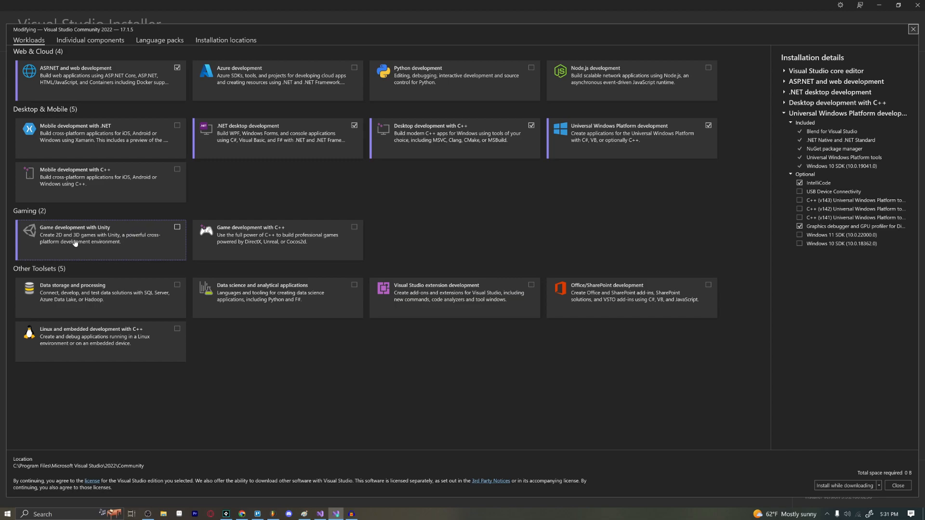
mouse_move(111, 232)
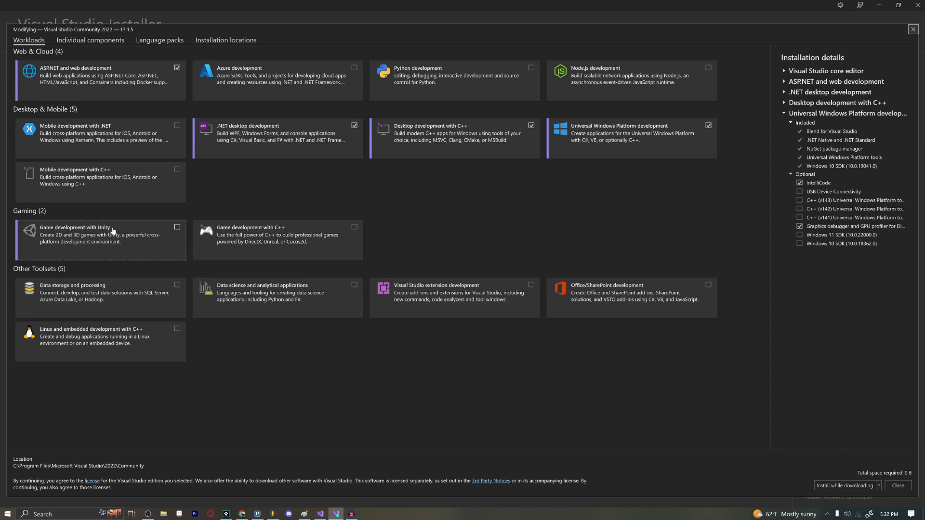
mouse_move(380, 214)
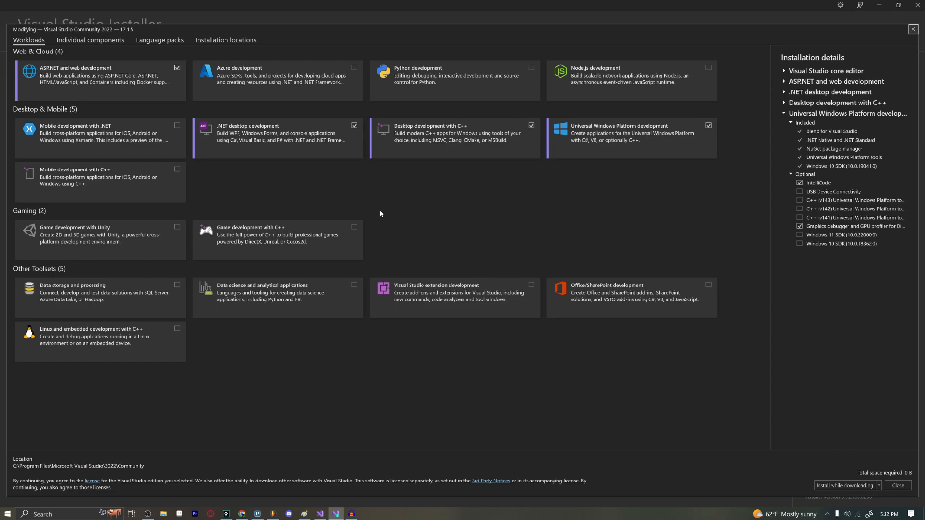
mouse_move(277, 239)
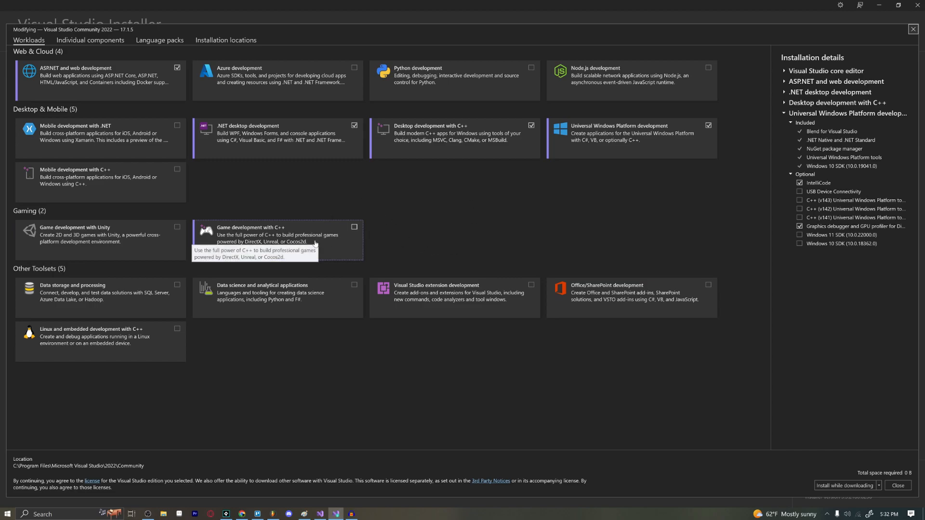
mouse_move(299, 217)
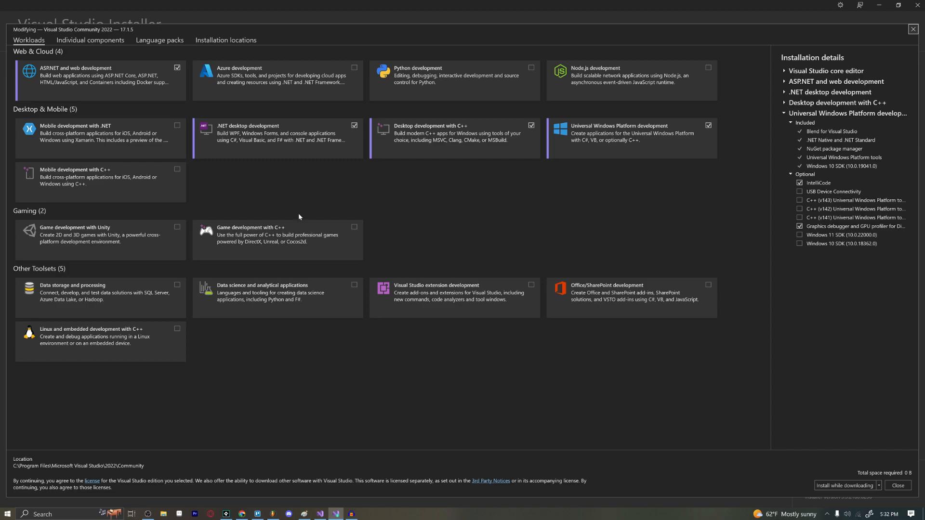
mouse_move(400, 200)
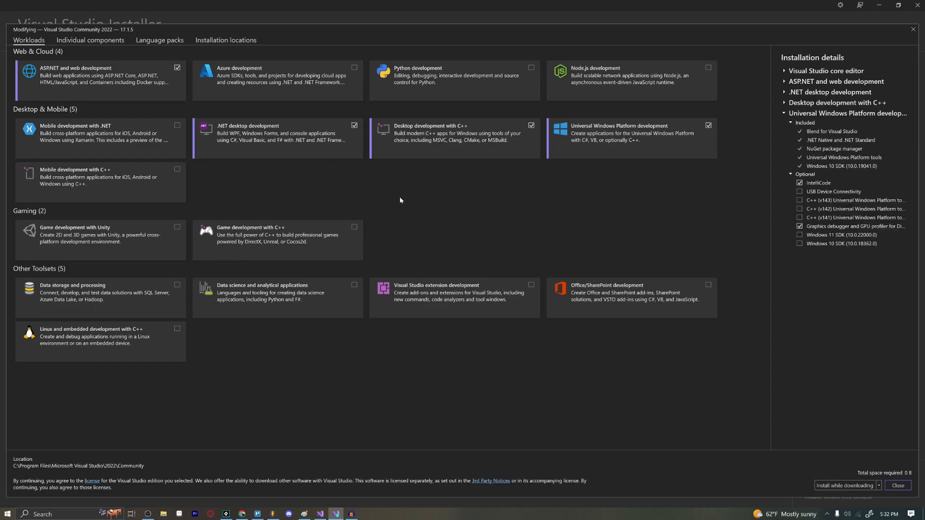
mouse_move(338, 216)
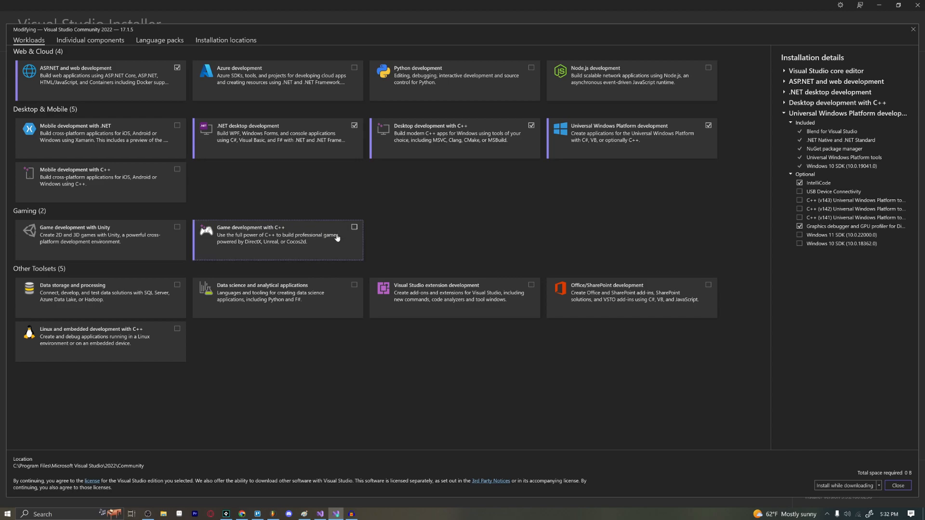
mouse_move(314, 226)
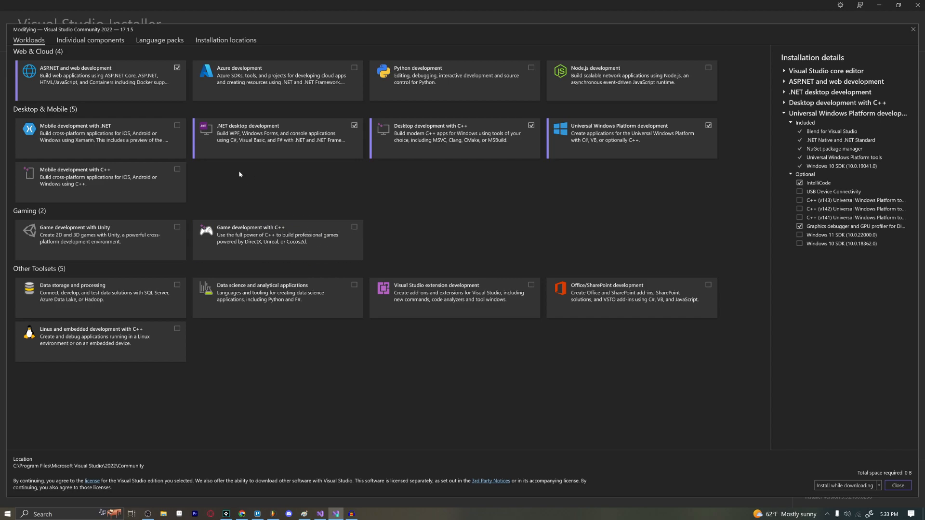
mouse_move(103, 85)
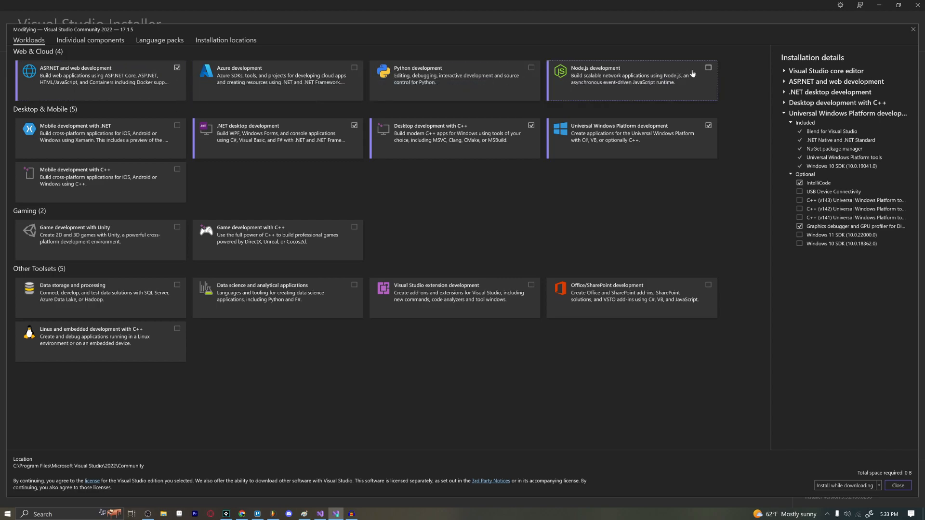
Re-select the Desktop development with C++ workload after briefly unchecking it
click(708, 67)
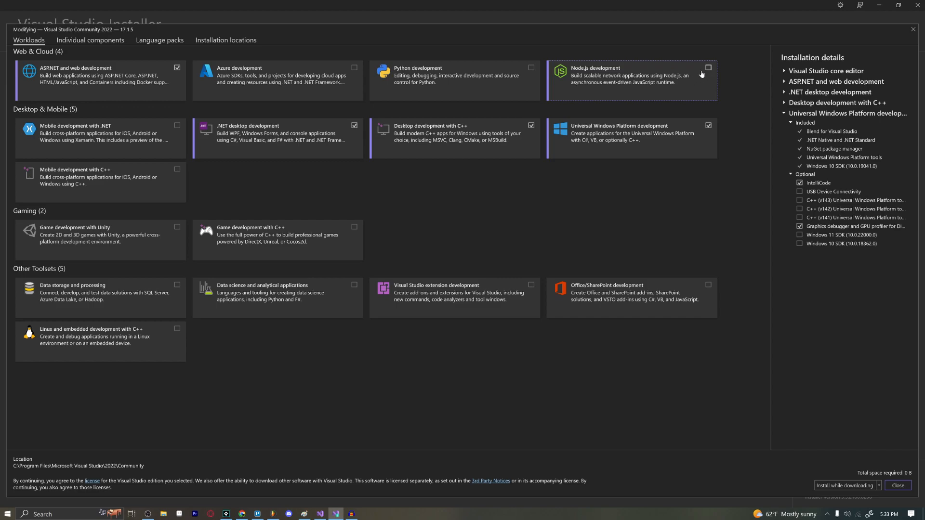
mouse_move(698, 75)
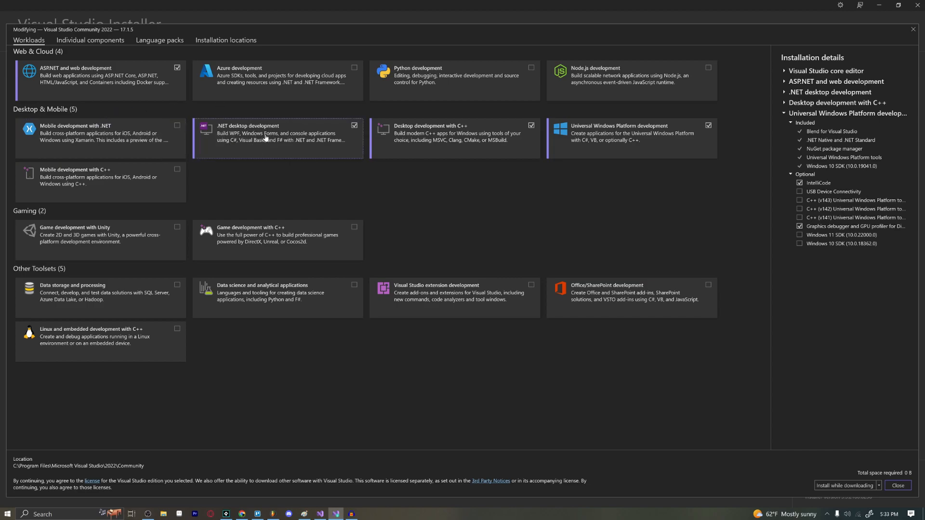
mouse_move(264, 136)
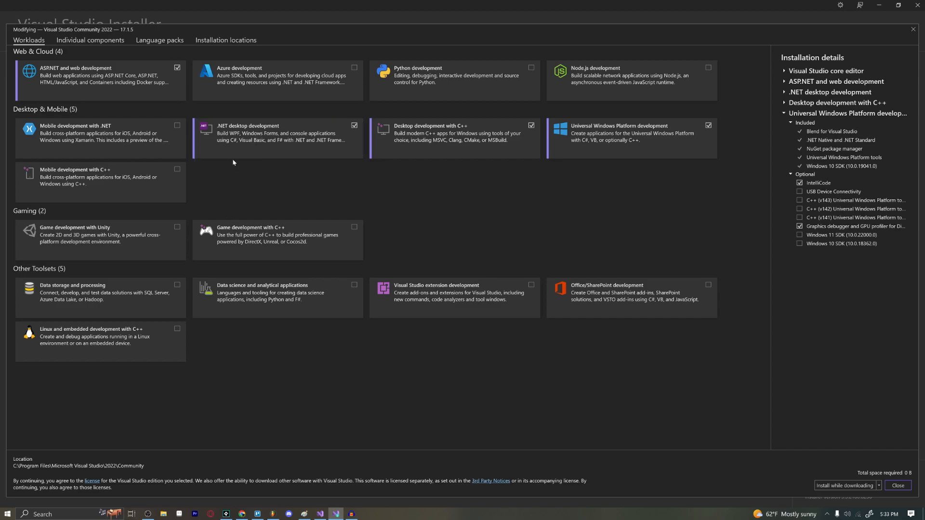
mouse_move(245, 173)
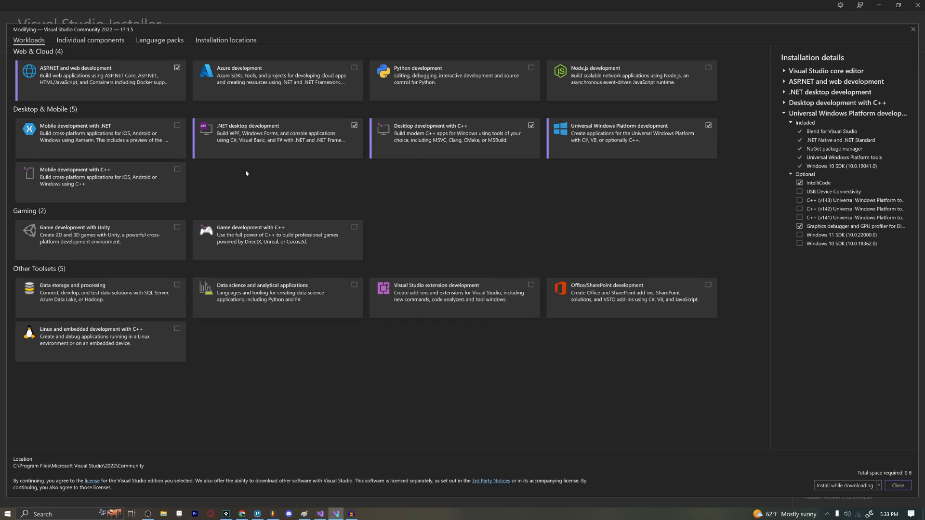
mouse_move(296, 155)
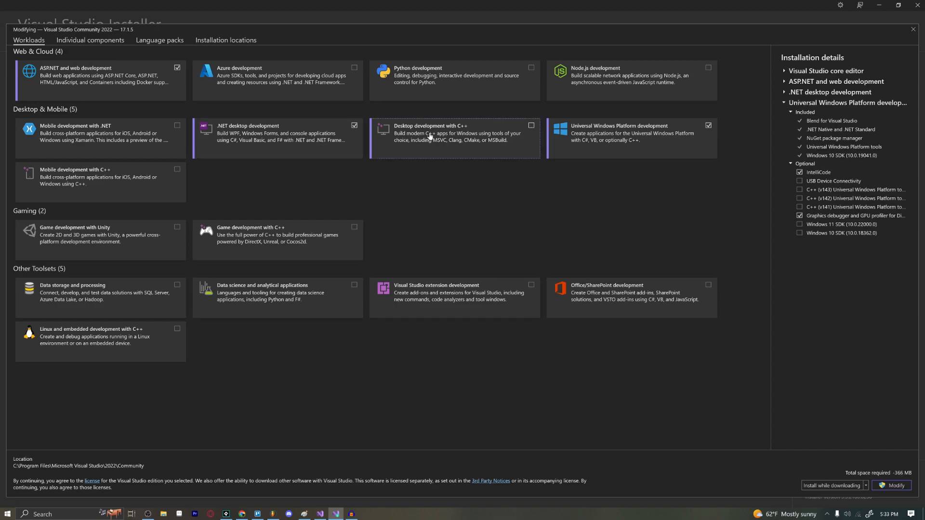
click(529, 126)
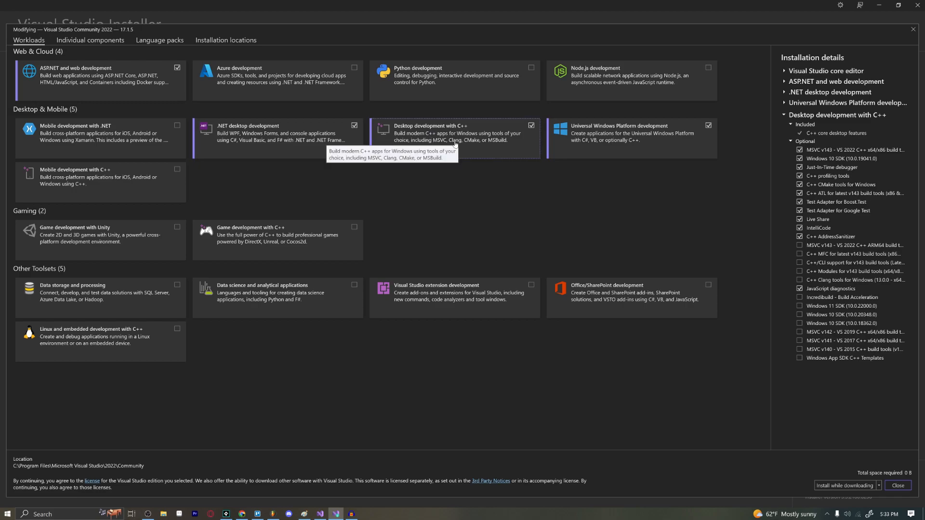
mouse_move(441, 209)
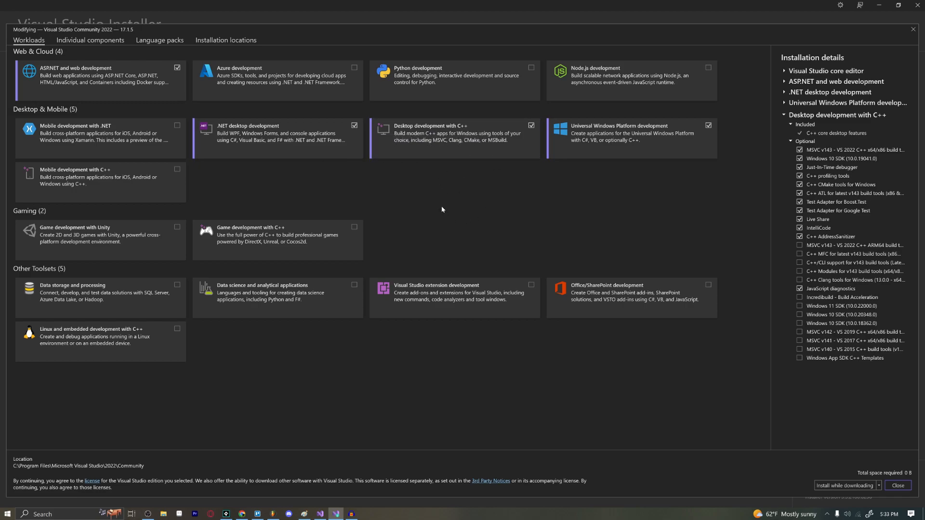
mouse_move(439, 212)
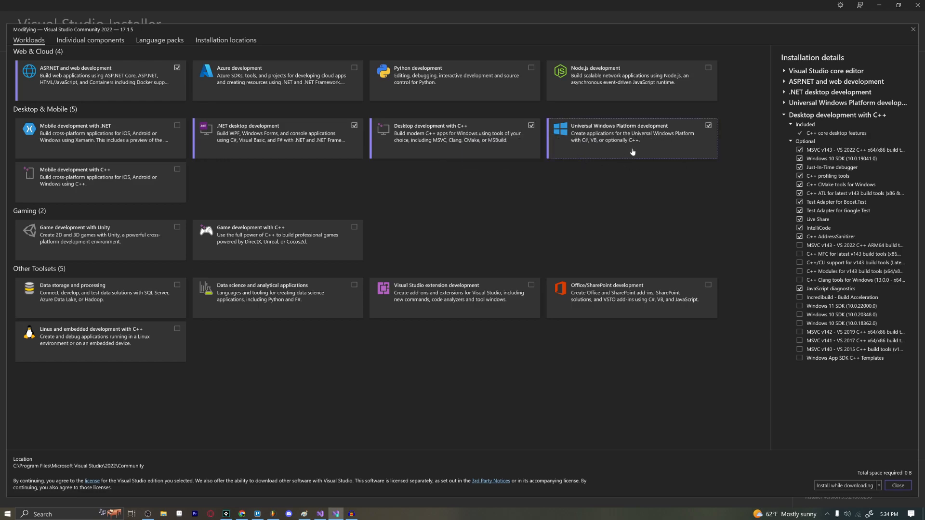
mouse_move(677, 134)
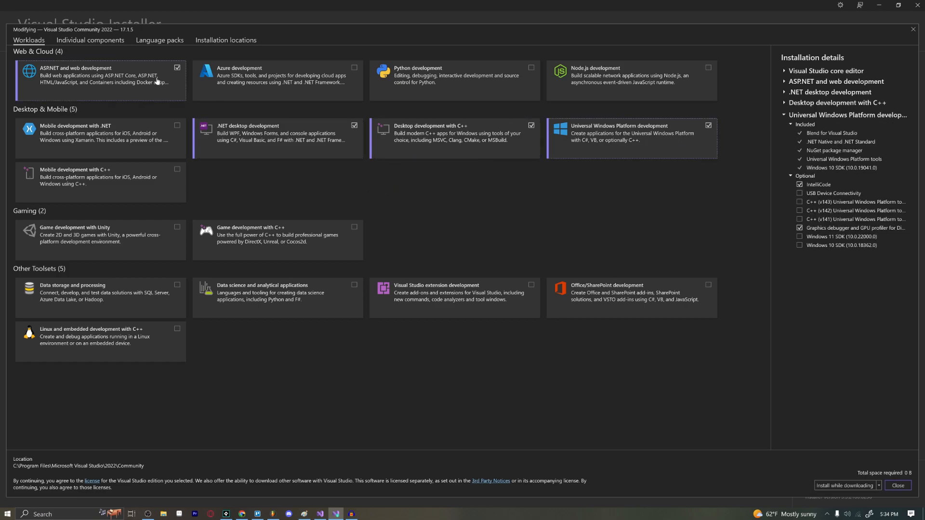
mouse_move(407, 102)
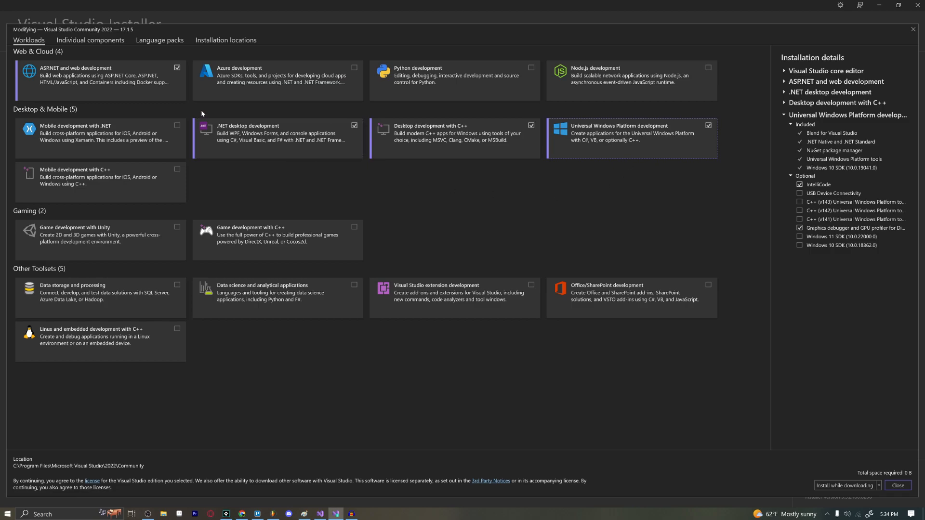
mouse_move(556, 153)
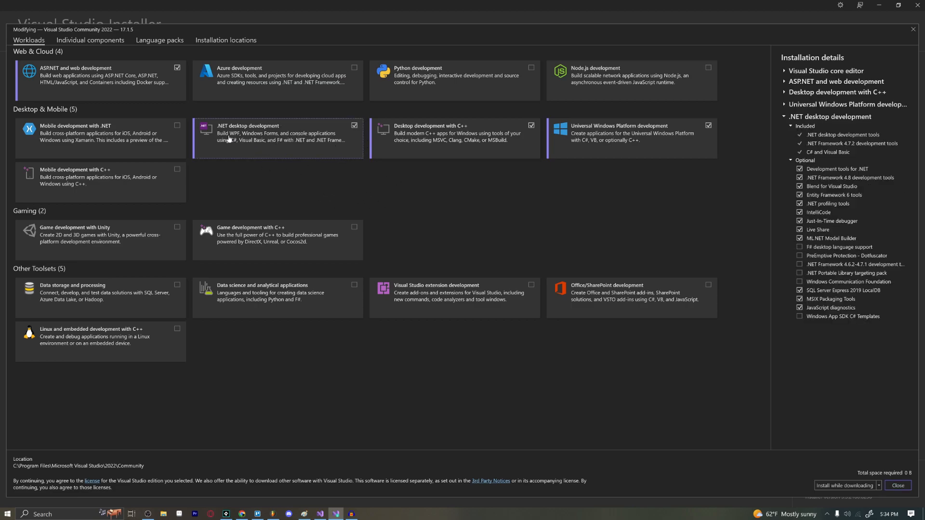
Show the .NET desktop development workload's included and optional components
click(530, 126)
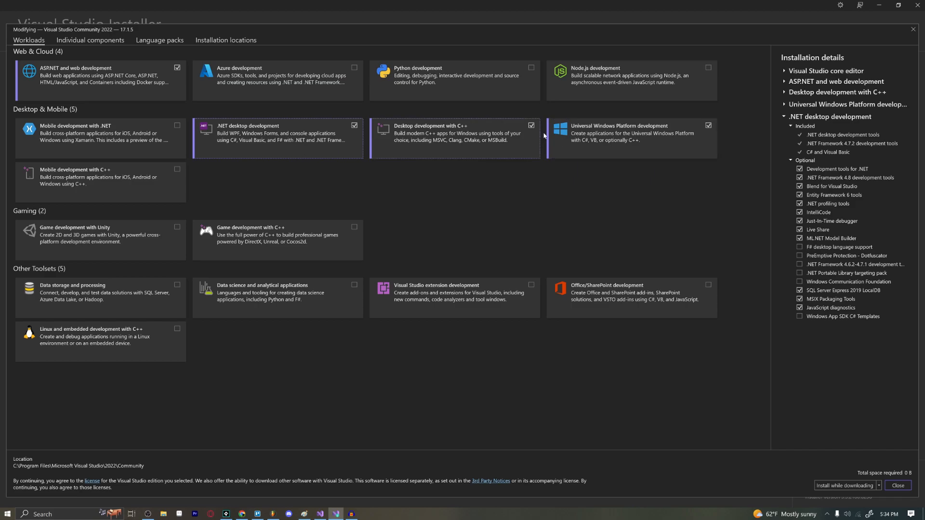
mouse_move(123, 106)
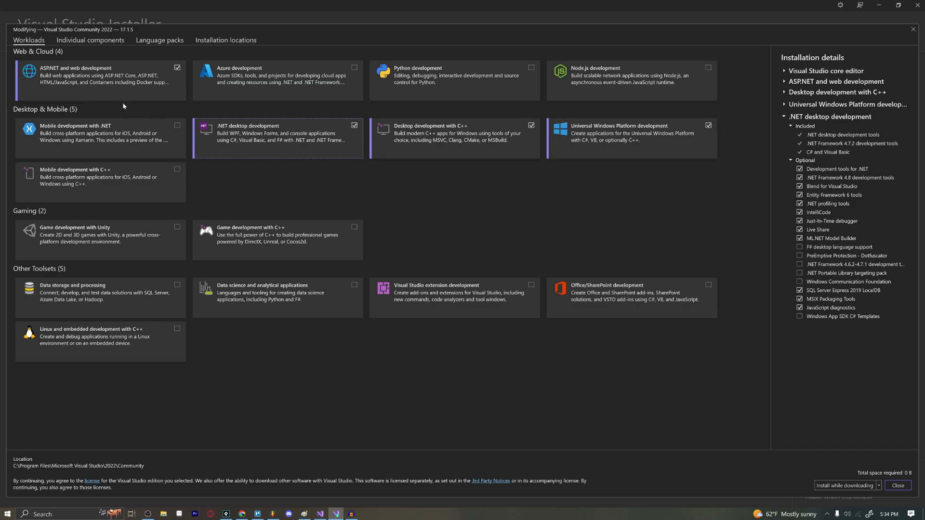
mouse_move(99, 91)
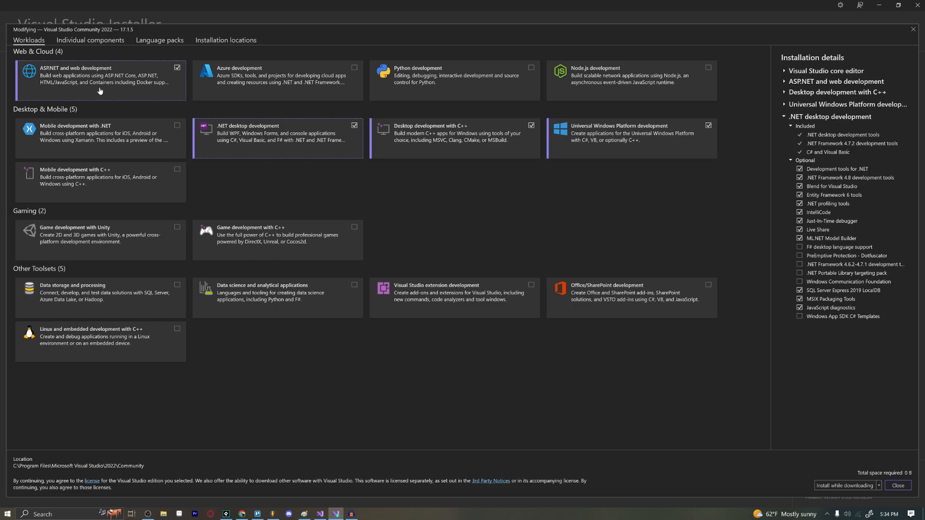
mouse_move(137, 87)
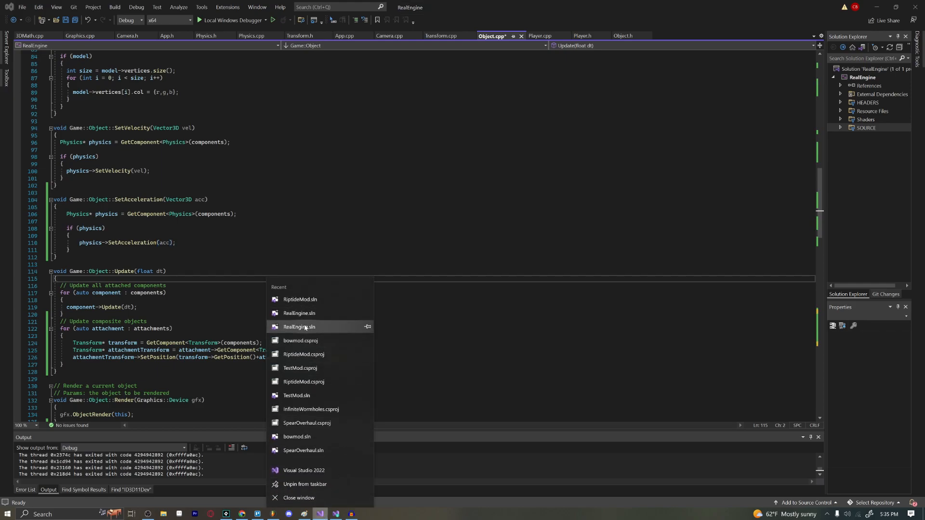
Load RiptideMod.sln from the Recent section of the taskbar jump list
click(300, 327)
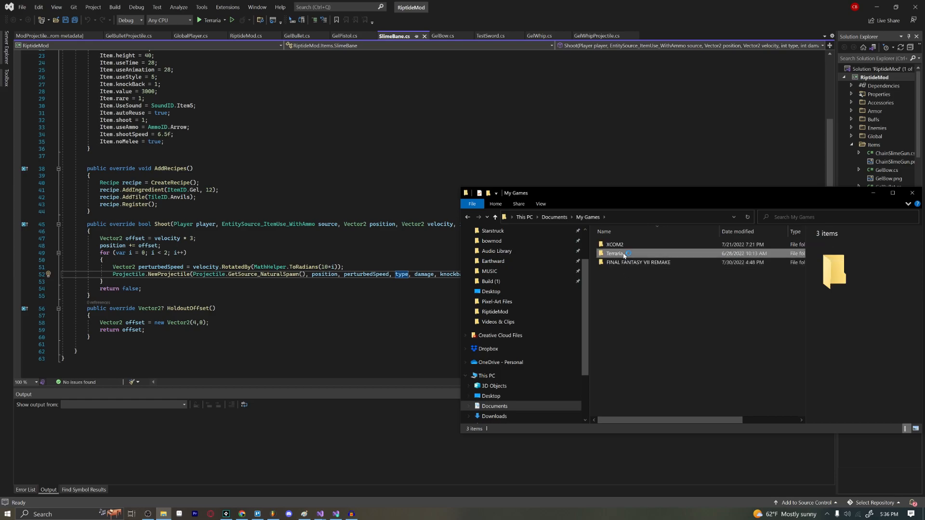
Navigate into Terraria > tModLoader > ModSources and scroll through its contents
double_click(615, 254)
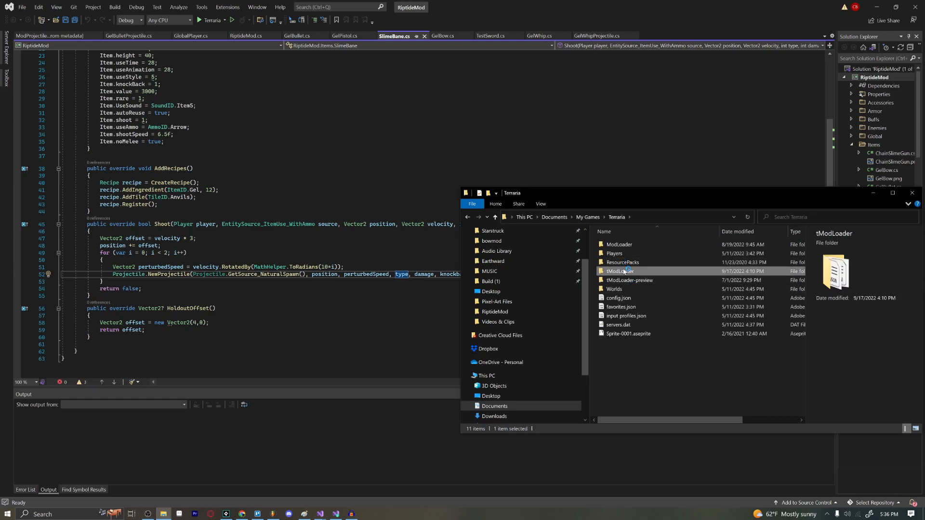
double_click(617, 271)
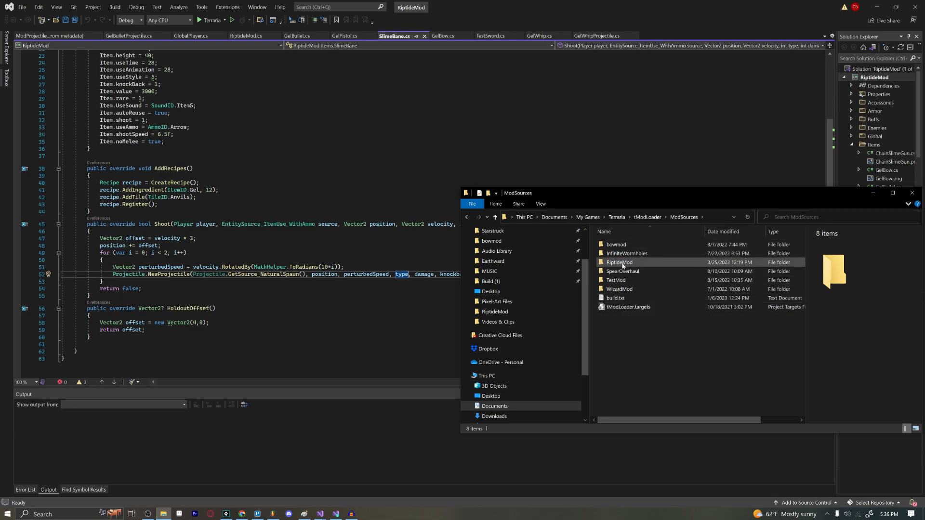
double_click(620, 262)
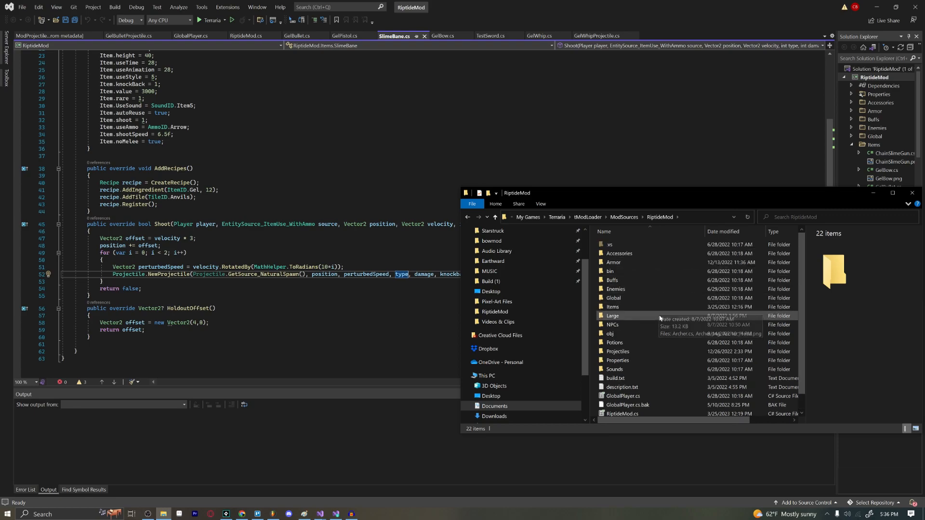
scroll(down, 3)
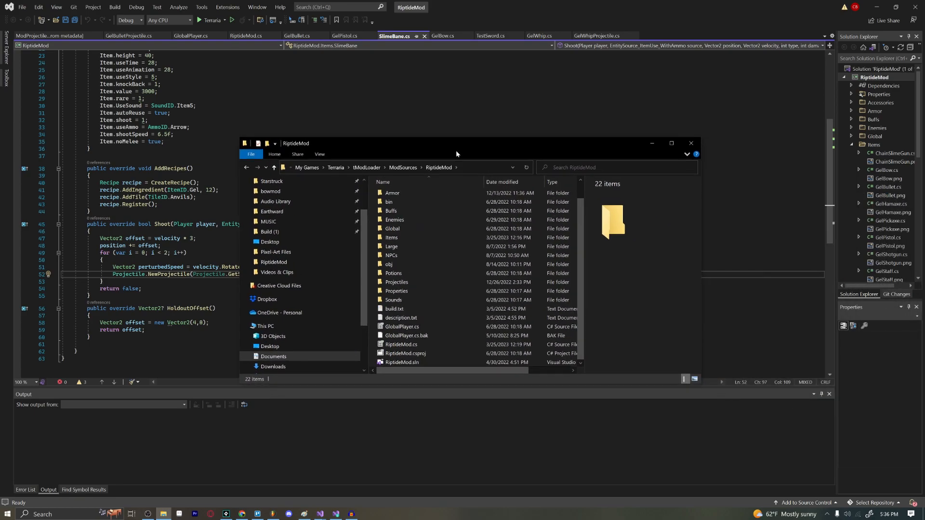
Inspect GlobalPlayer.cs.bak and GlobalPlayer.cs, then enter the RiptideMod mod folder
click(406, 336)
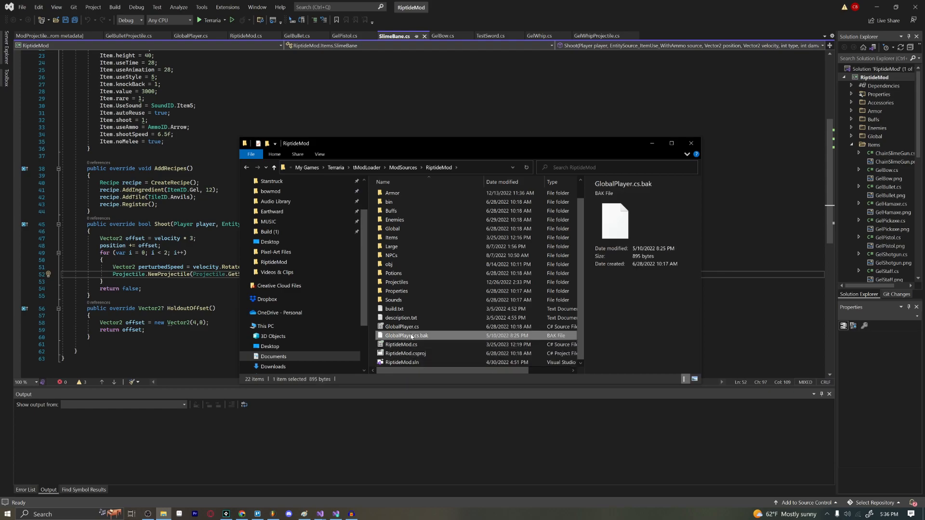
click(401, 327)
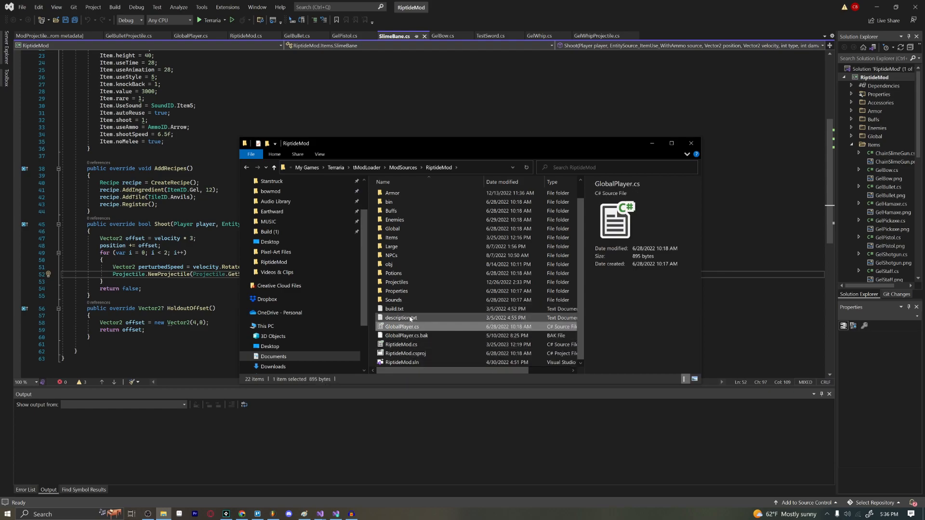
mouse_move(393, 300)
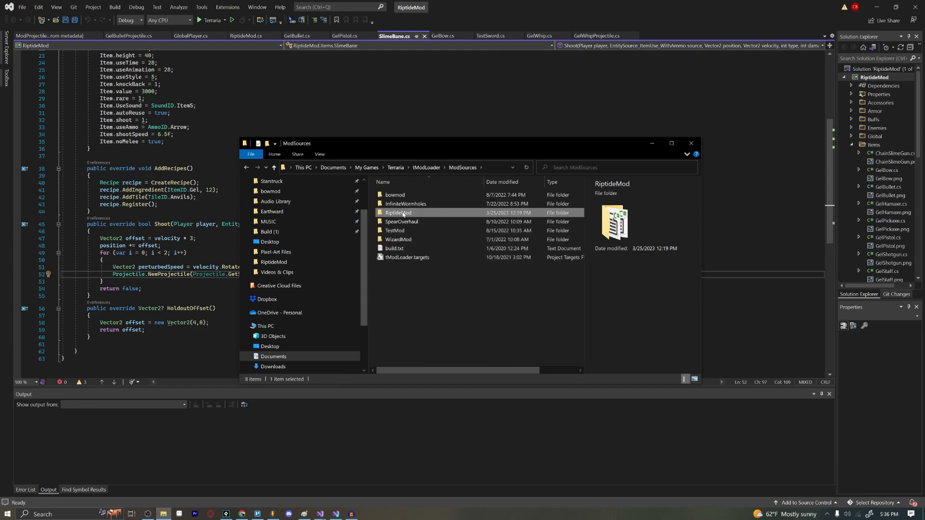
double_click(398, 212)
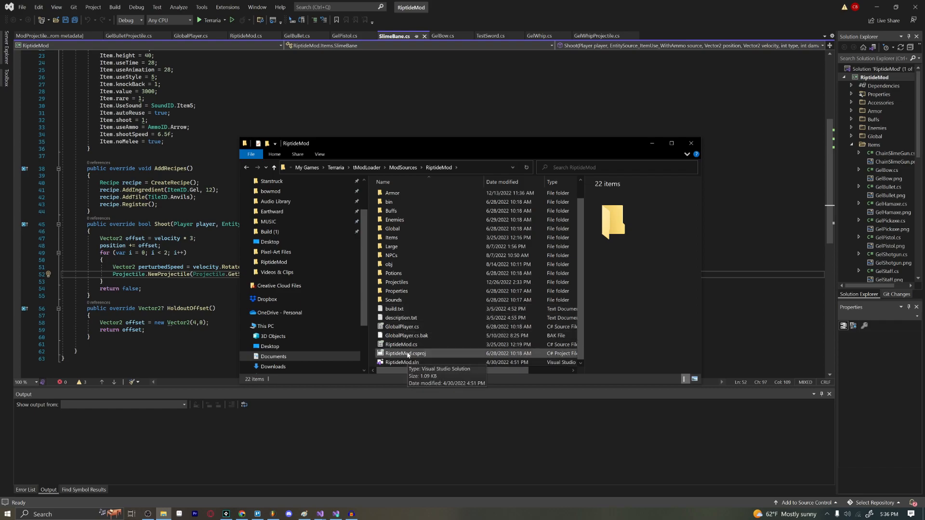
Open RiptideMod.csproj with Microsoft Visual Studio 2022 from its context menu
right_click(405, 354)
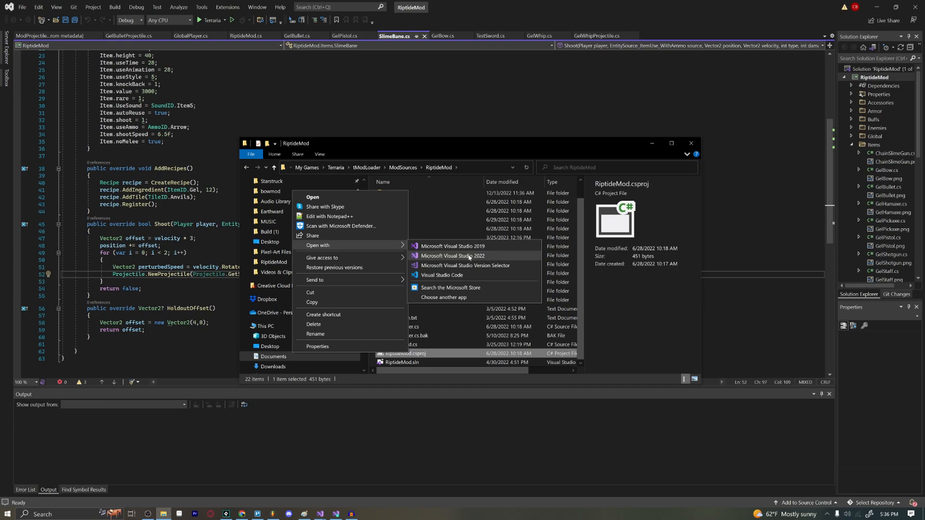
click(452, 256)
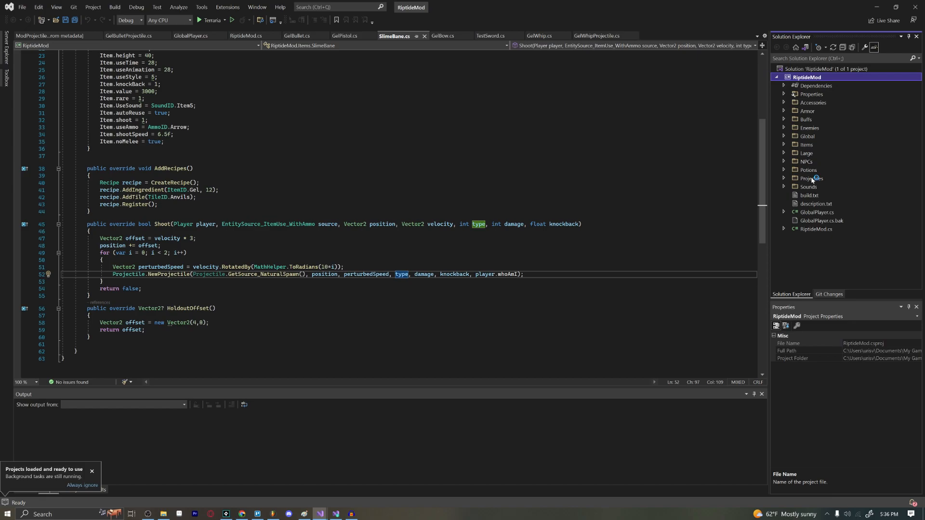
Expand the Items folder in Solution Explorer to list its source files
click(811, 178)
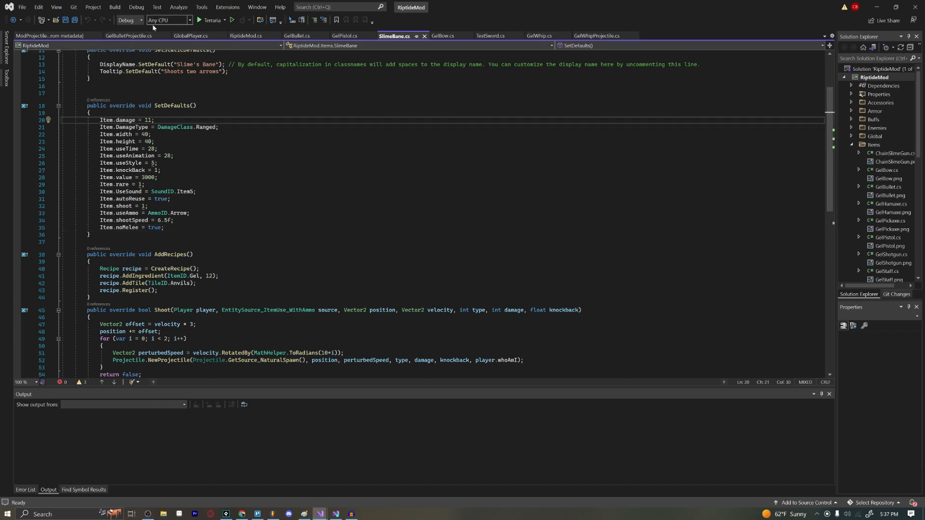
Browse the File, Edit and Window menus, then bring up Tools > Options
click(22, 6)
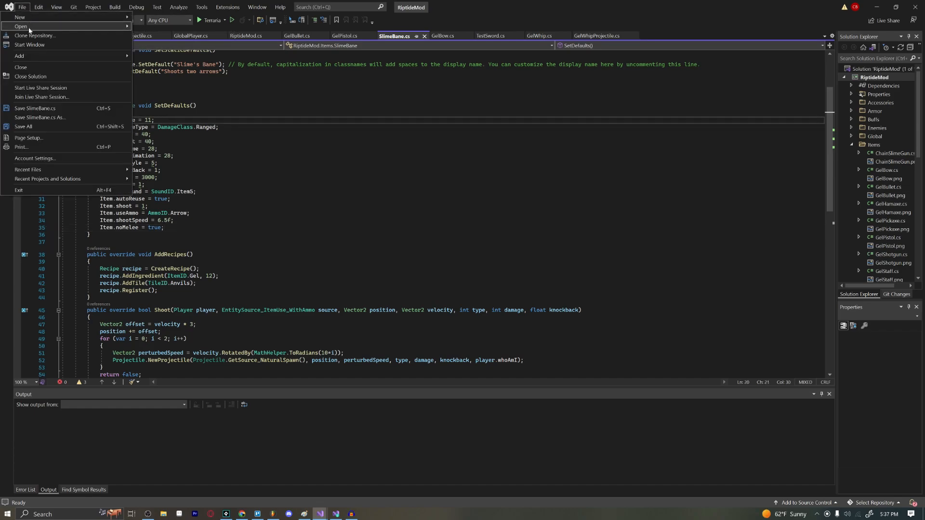
click(37, 7)
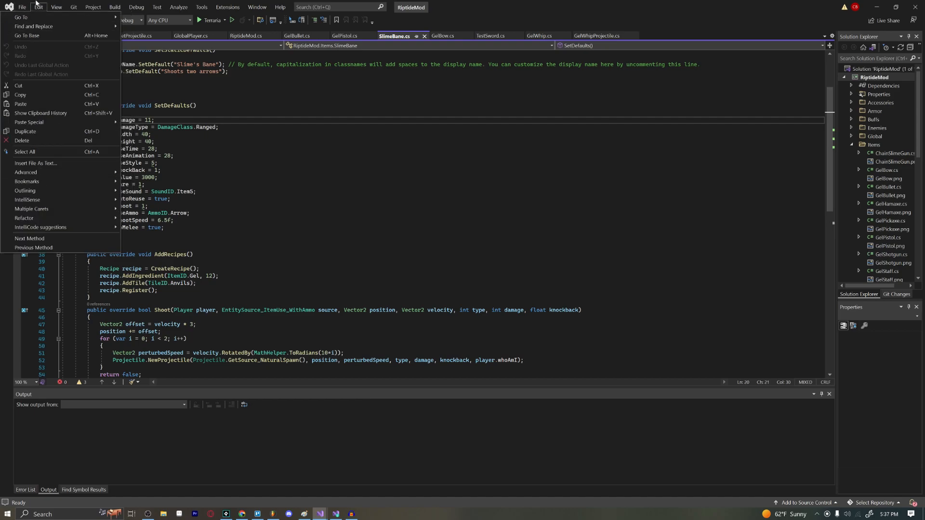
click(56, 7)
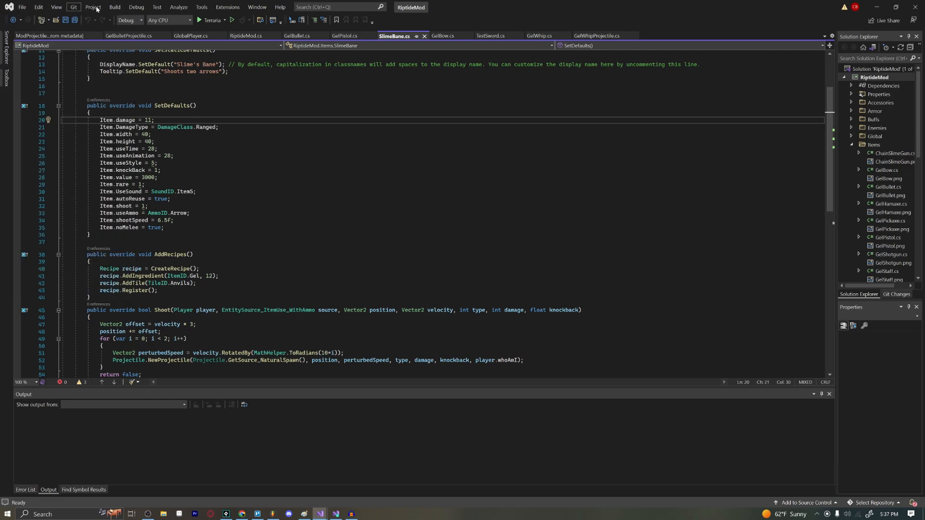
click(256, 6)
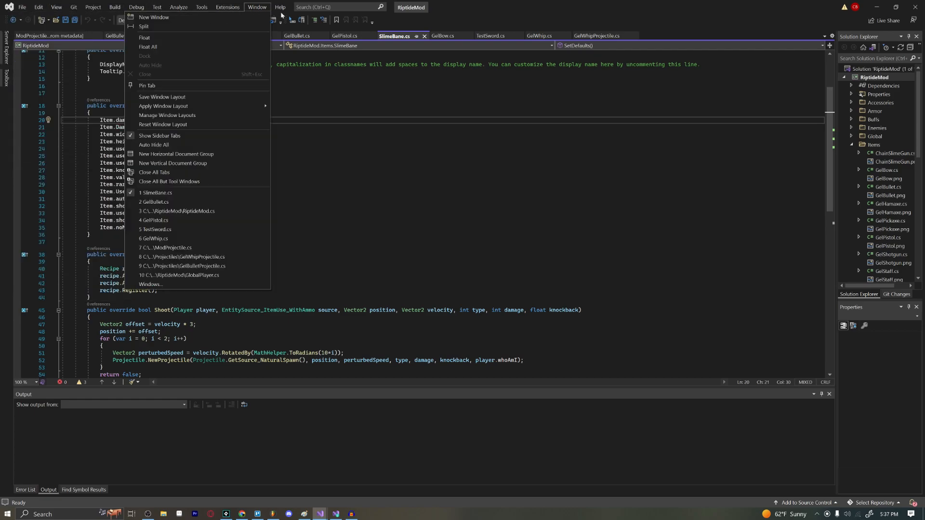
click(202, 7)
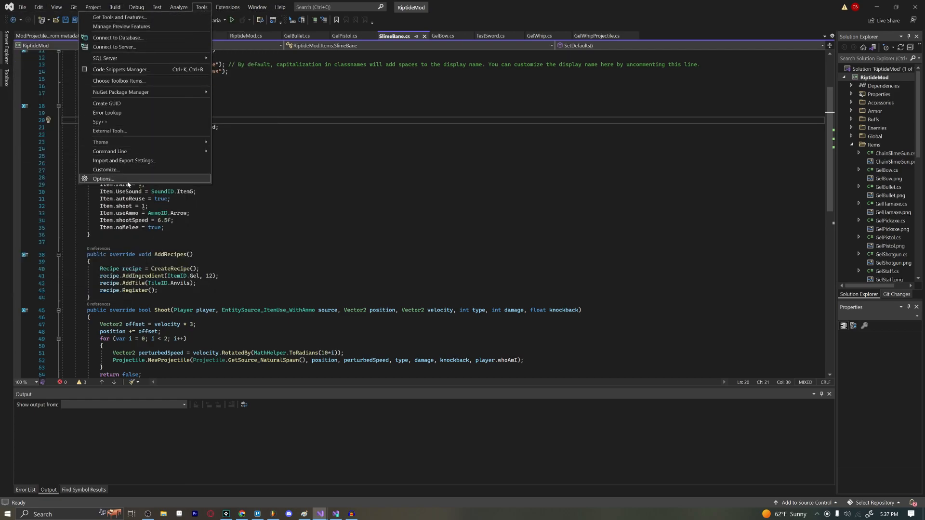
click(103, 179)
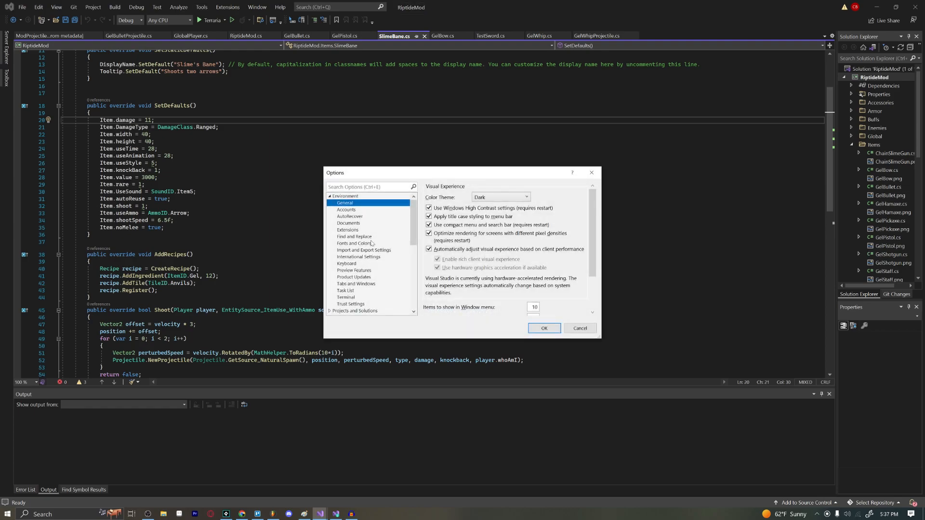
scroll(down, 3)
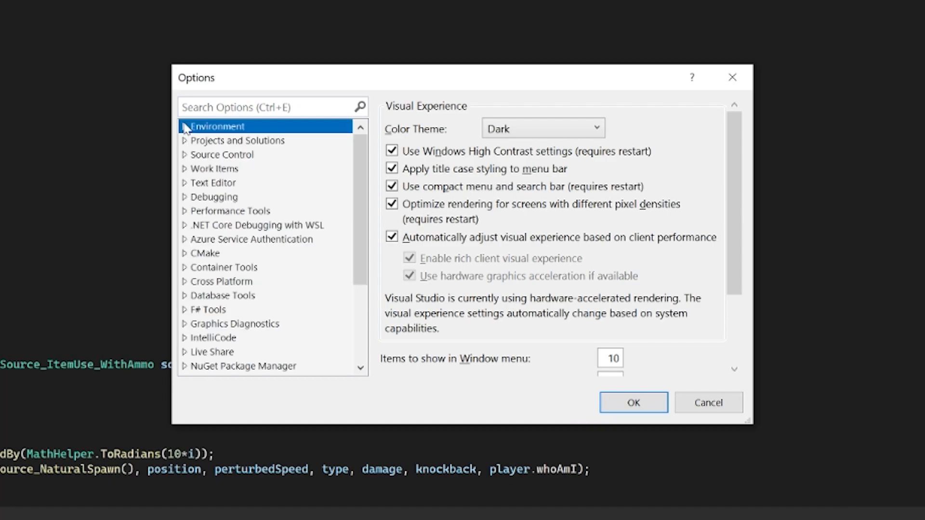
click(185, 125)
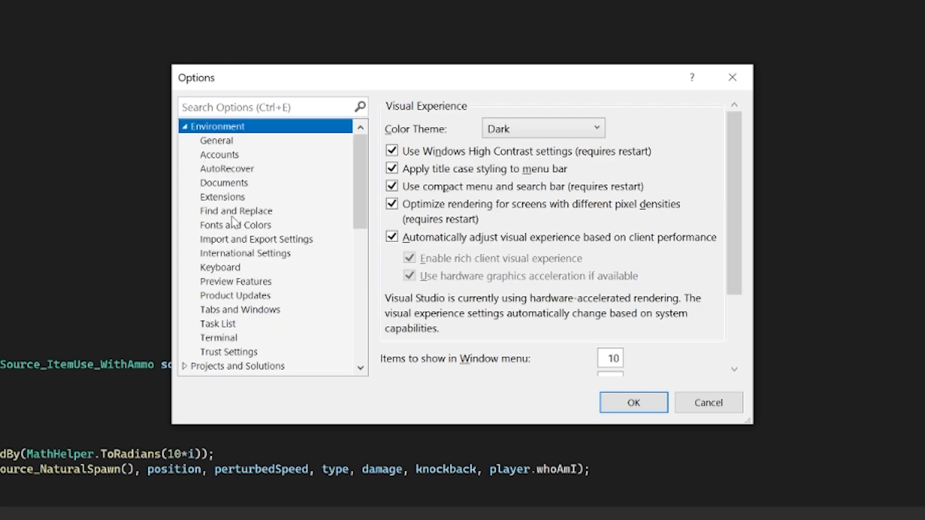
click(217, 140)
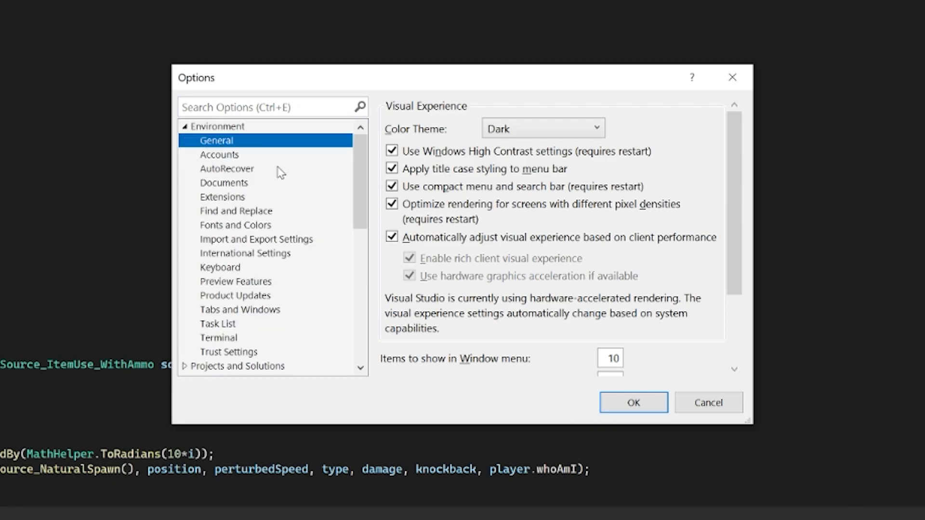
click(185, 126)
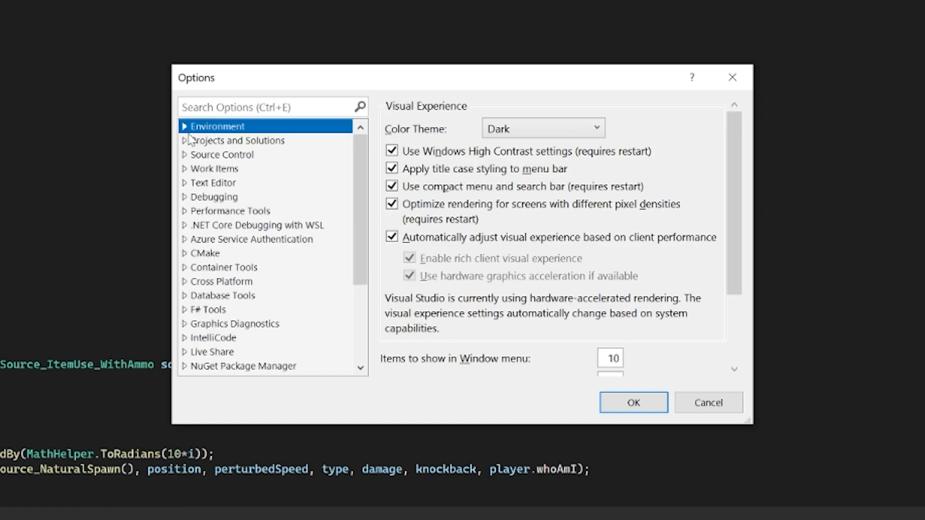
mouse_move(238, 270)
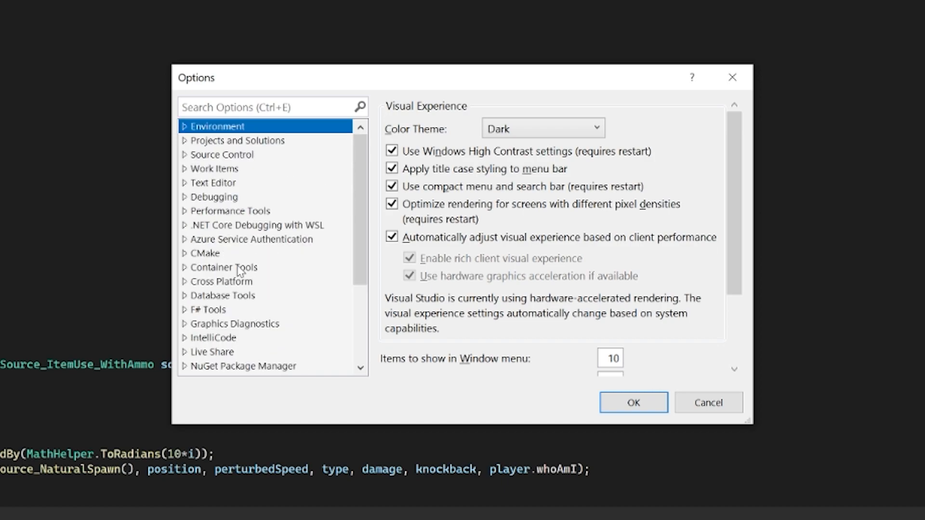
scroll(down, 3)
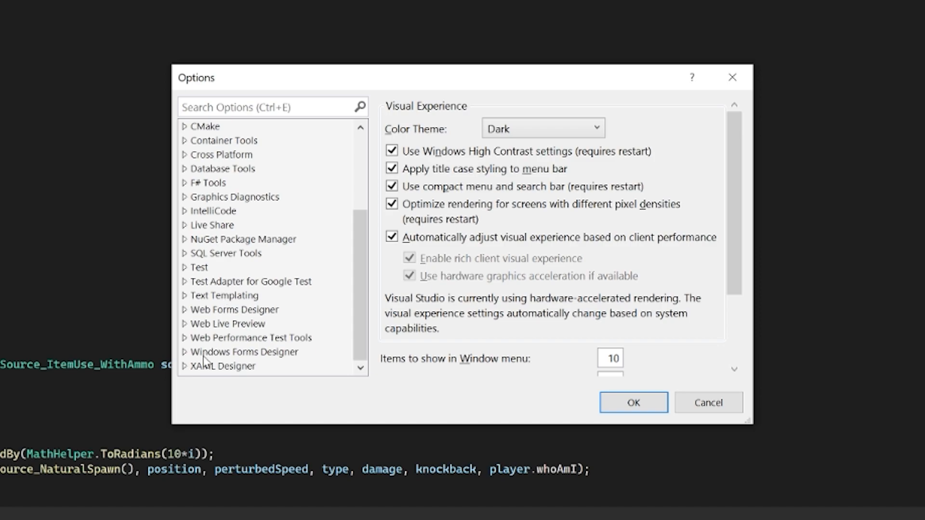
mouse_move(192, 221)
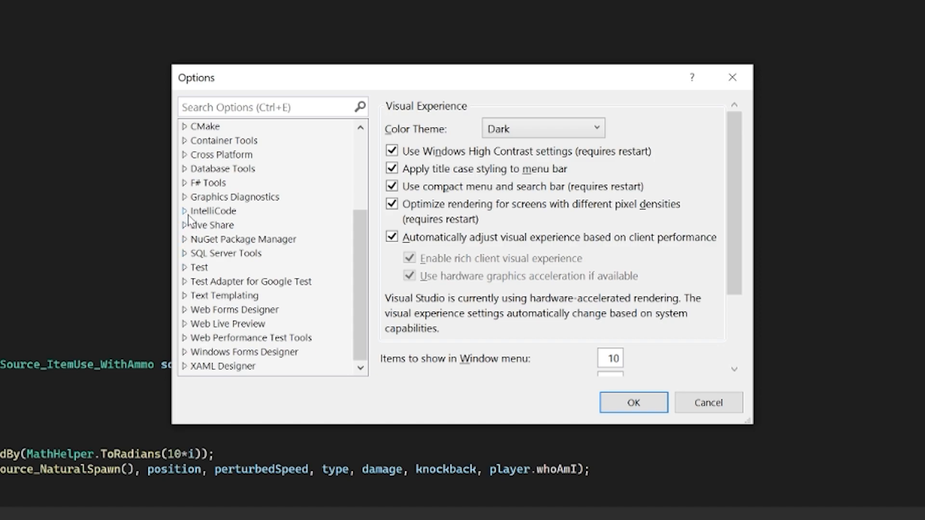
Review IntelliCode General settings, leaving C# suggestions at Default, and move to Advanced
click(212, 211)
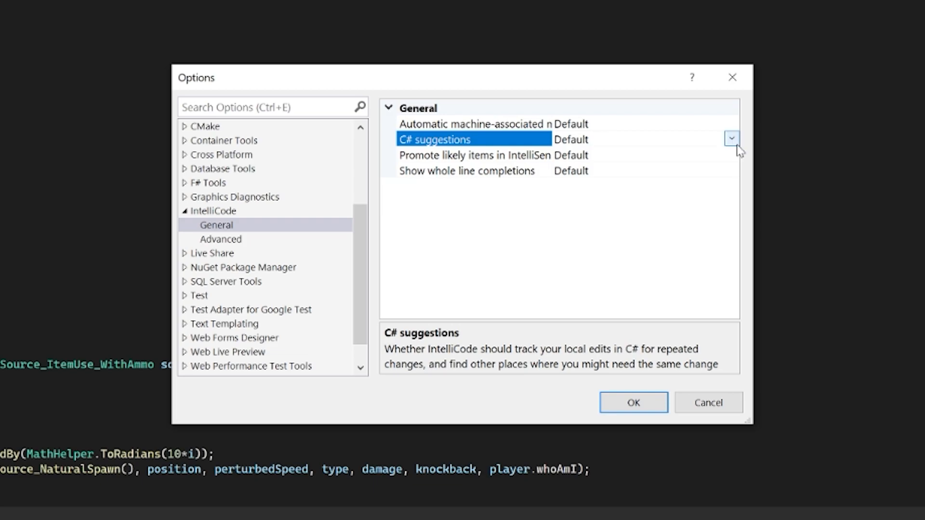
click(731, 138)
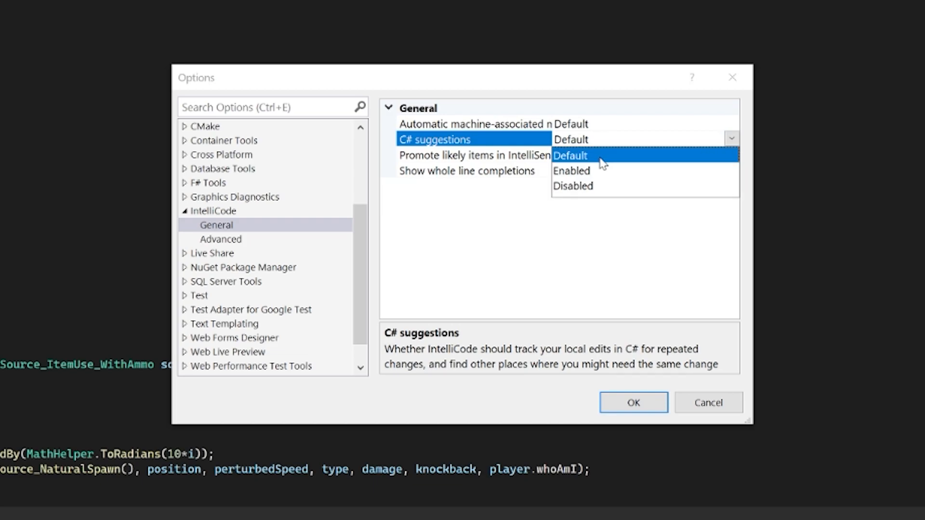
click(570, 155)
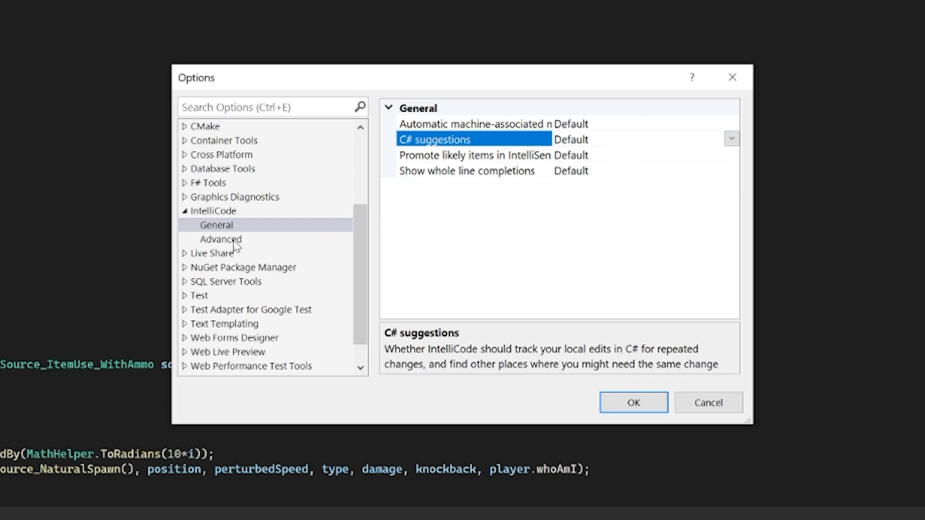
click(220, 238)
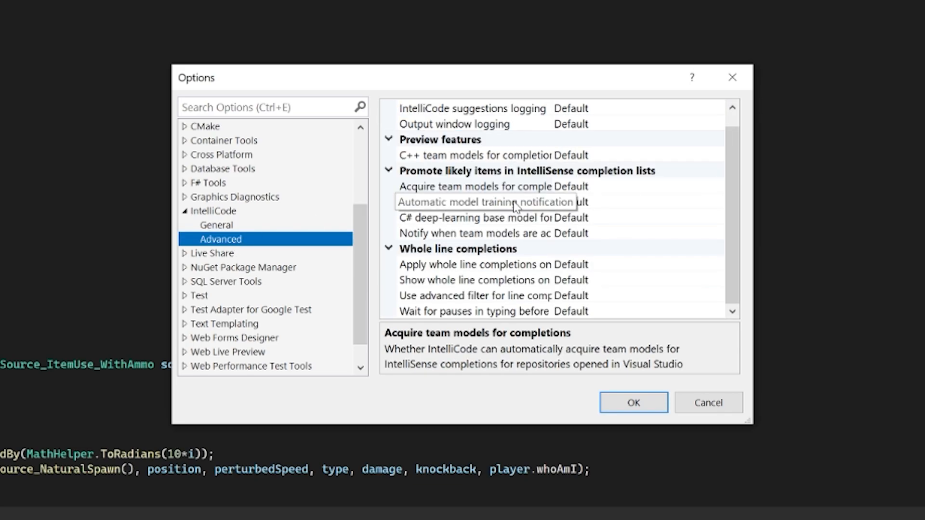
mouse_move(720, 209)
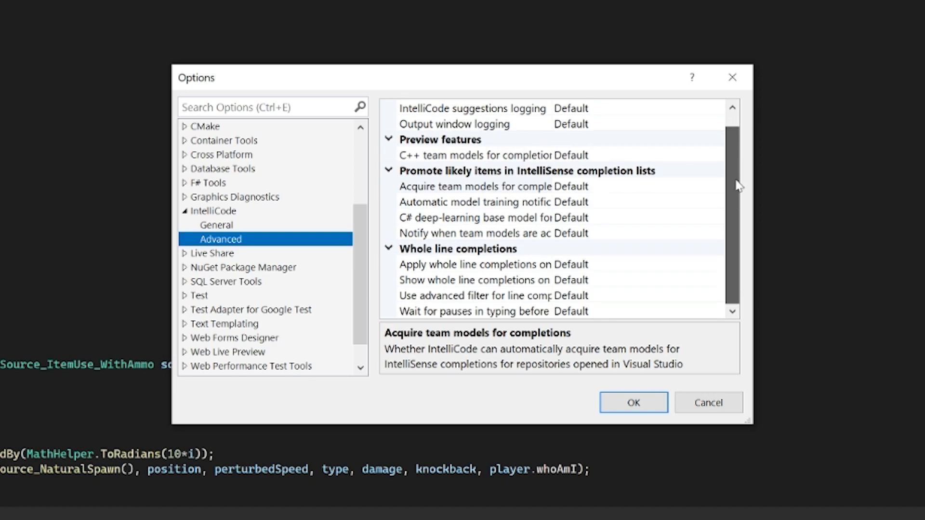
Inspect the C++ team models and model training notification settings, then return to the IntelliCode node
click(475, 155)
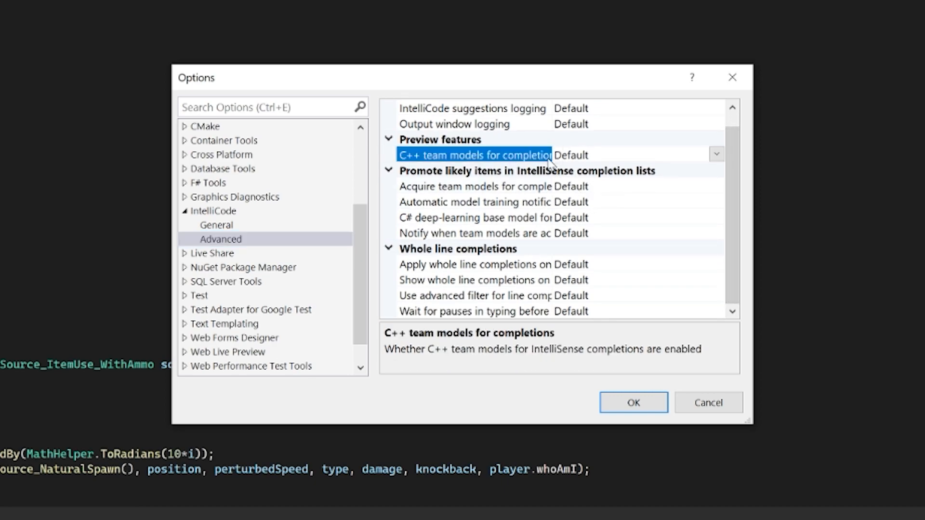
click(493, 201)
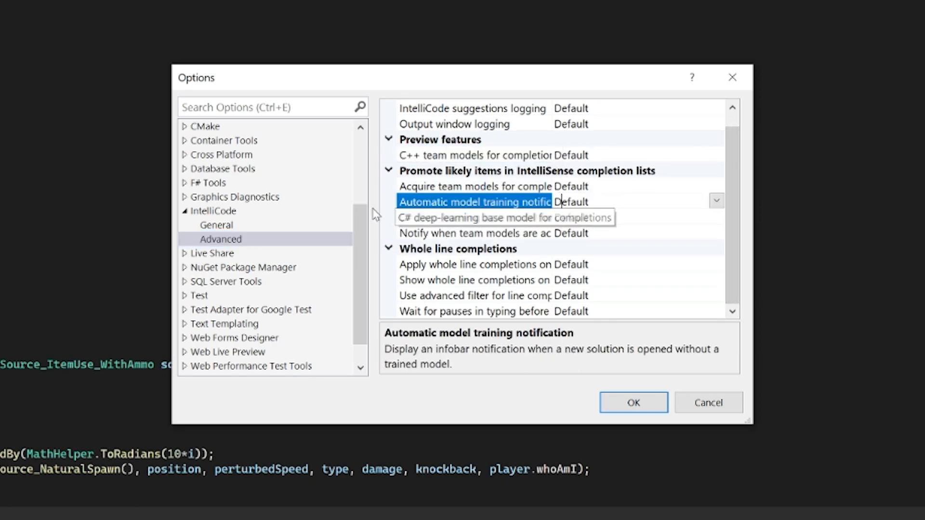
click(185, 211)
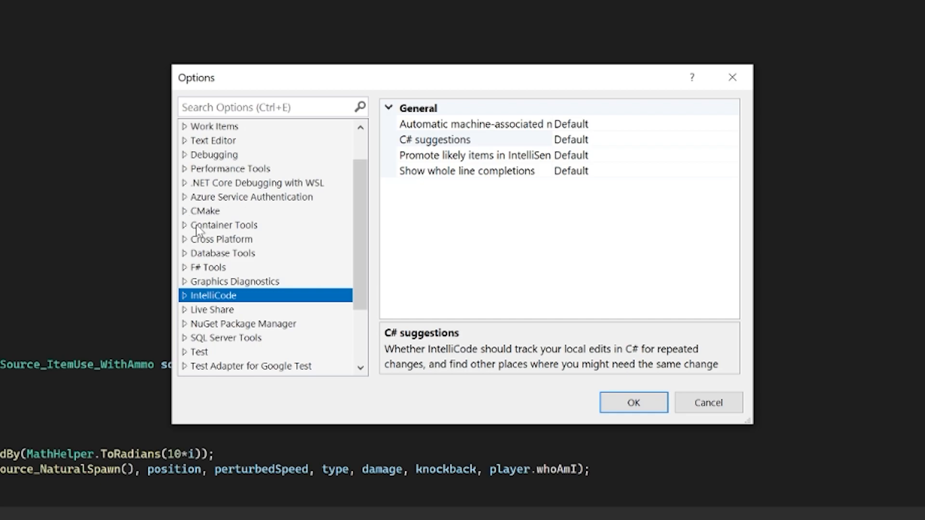
mouse_move(200, 232)
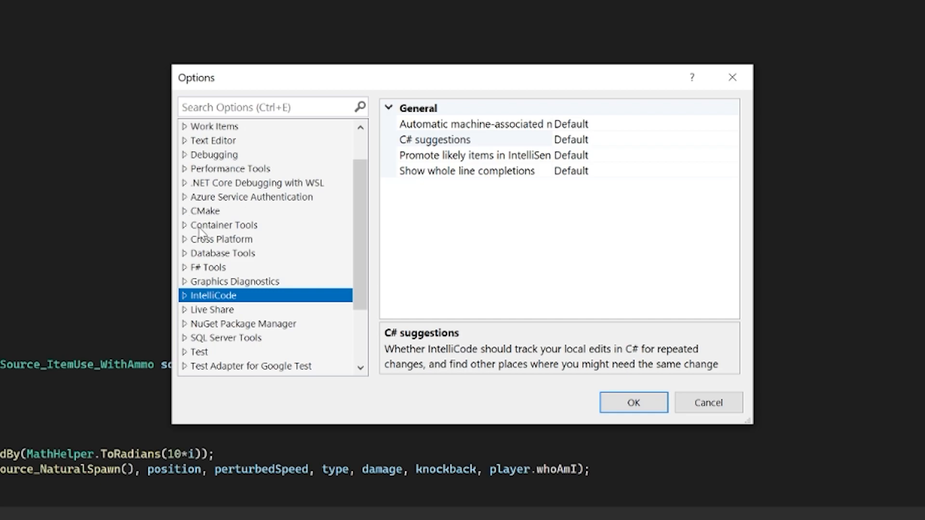
Show the C# editor settings and confirm Auto list members and Parameter information are ticked
click(212, 141)
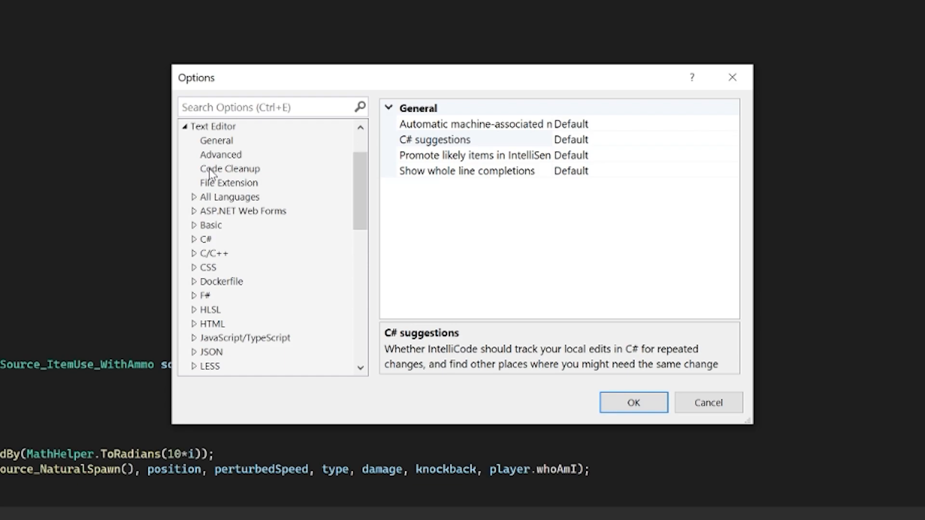
mouse_move(217, 244)
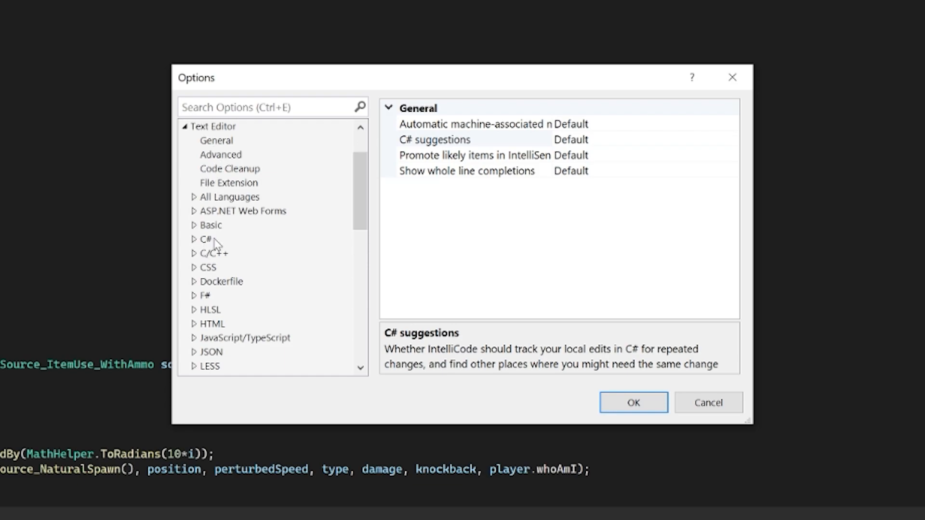
click(206, 238)
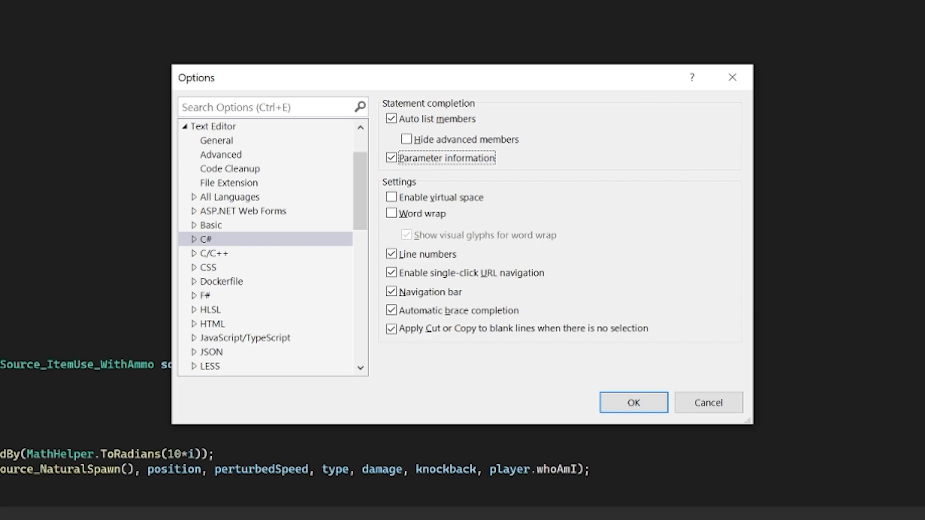
mouse_move(211, 345)
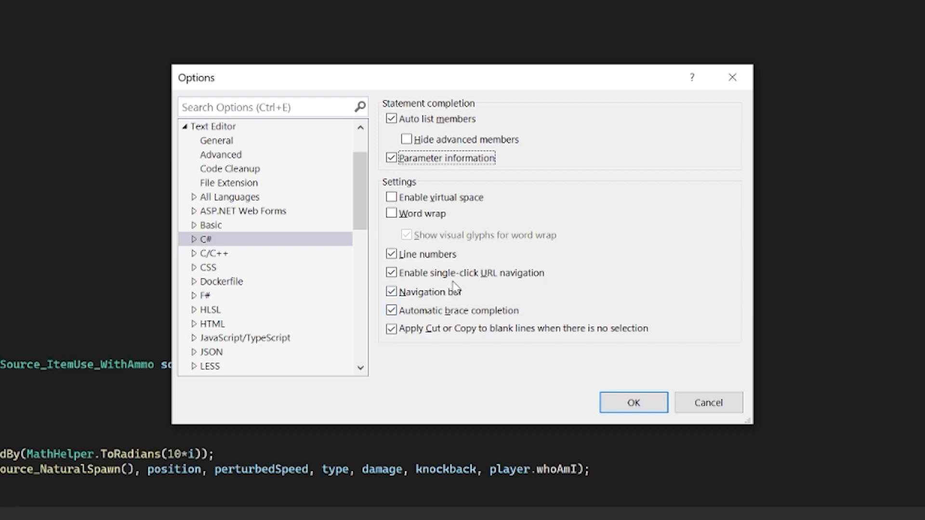
click(391, 273)
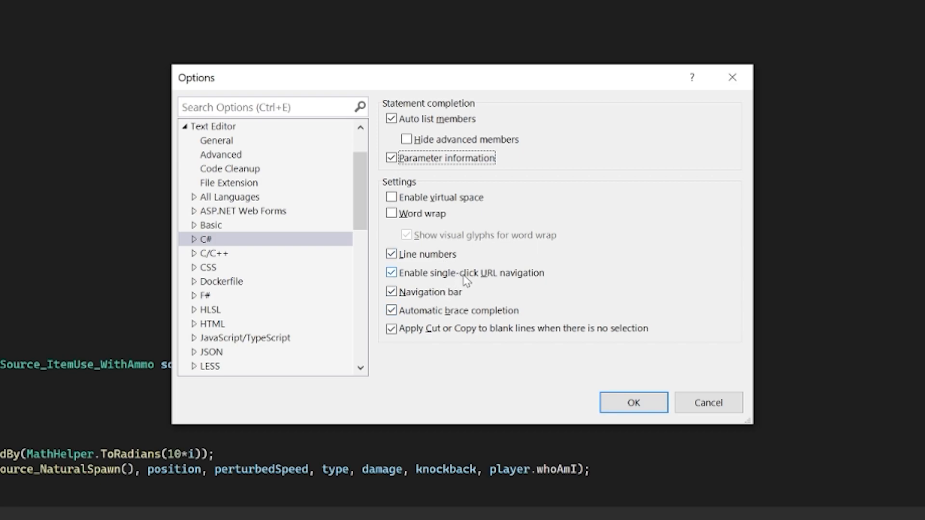
click(391, 311)
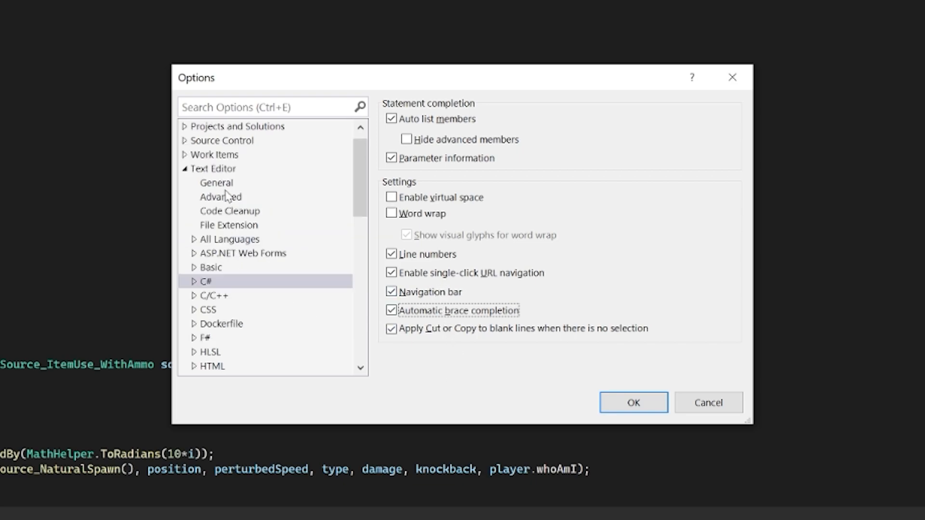
Review Text Editor General settings, return to C#, and accept the Options dialog
click(215, 182)
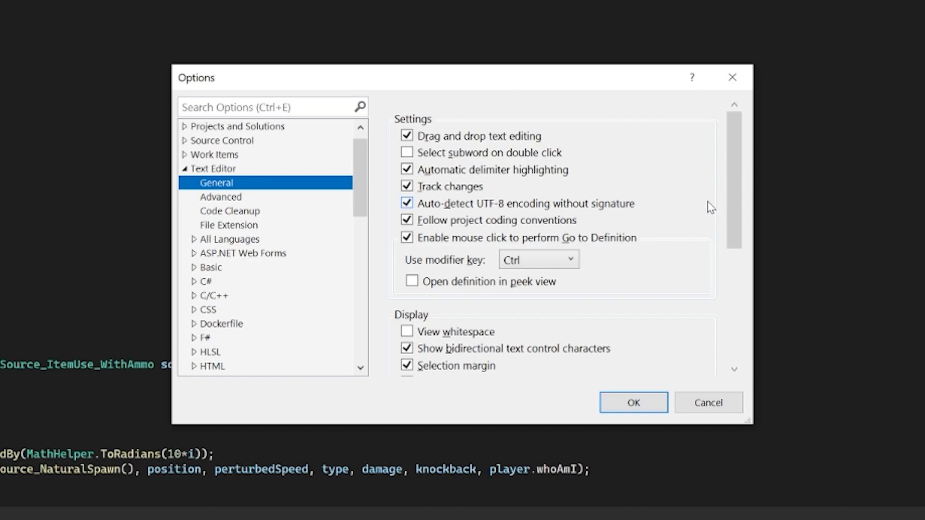
scroll(down, 3)
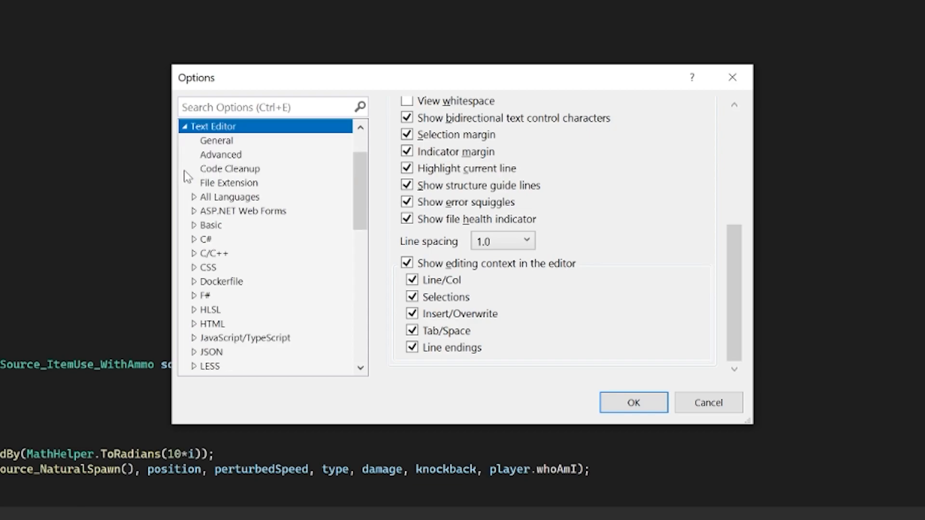
click(206, 239)
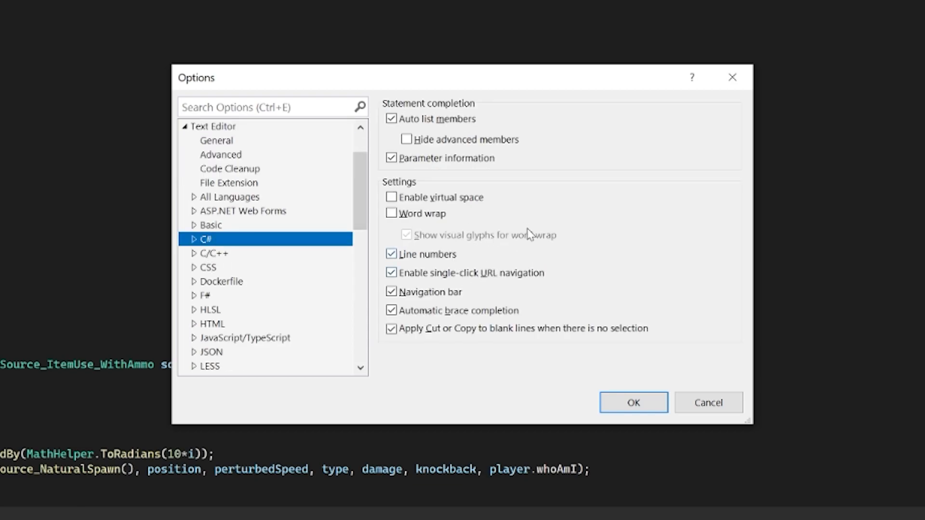
click(391, 157)
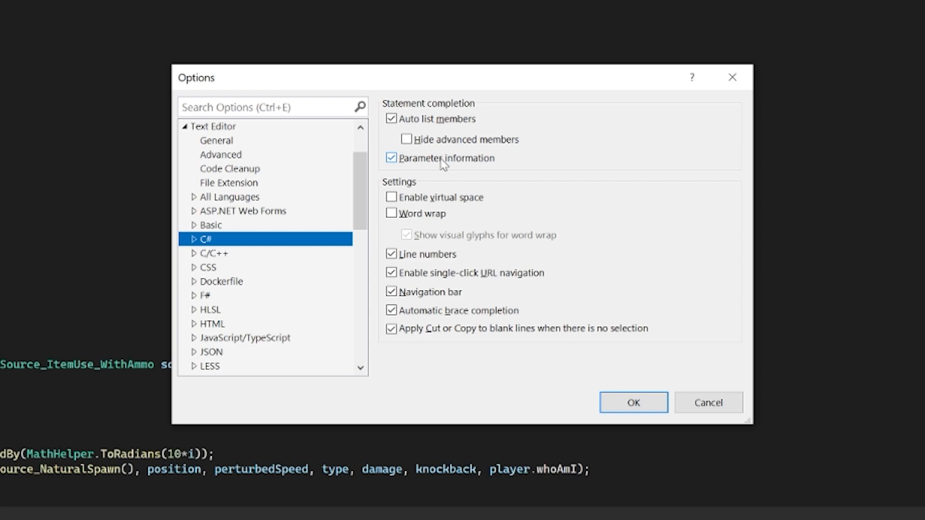
click(633, 402)
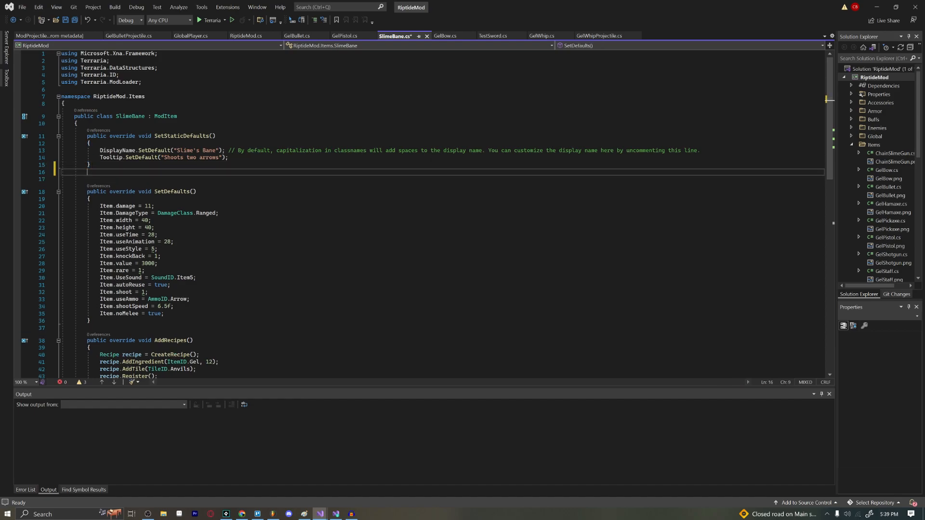
Type 'public override' in SlimeBane.cs so IntelliSense lists overridable members
text(publi)
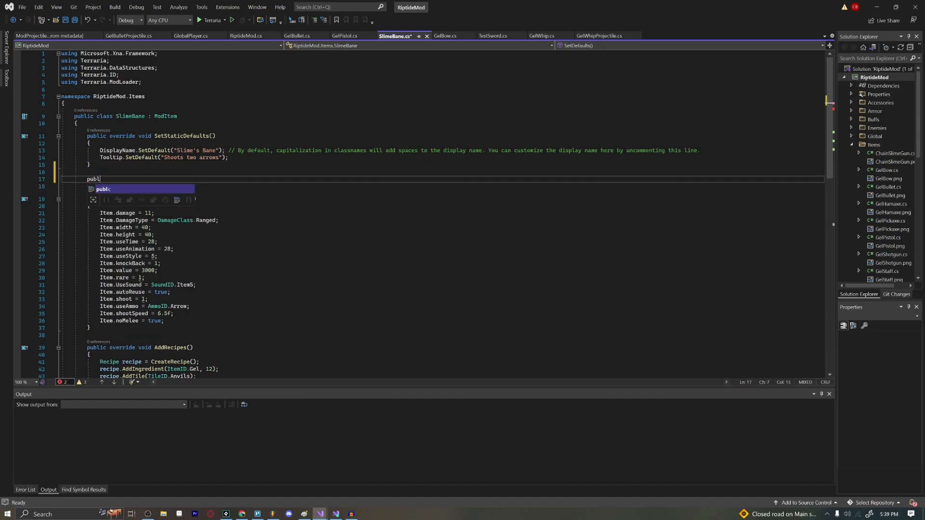
text(override)
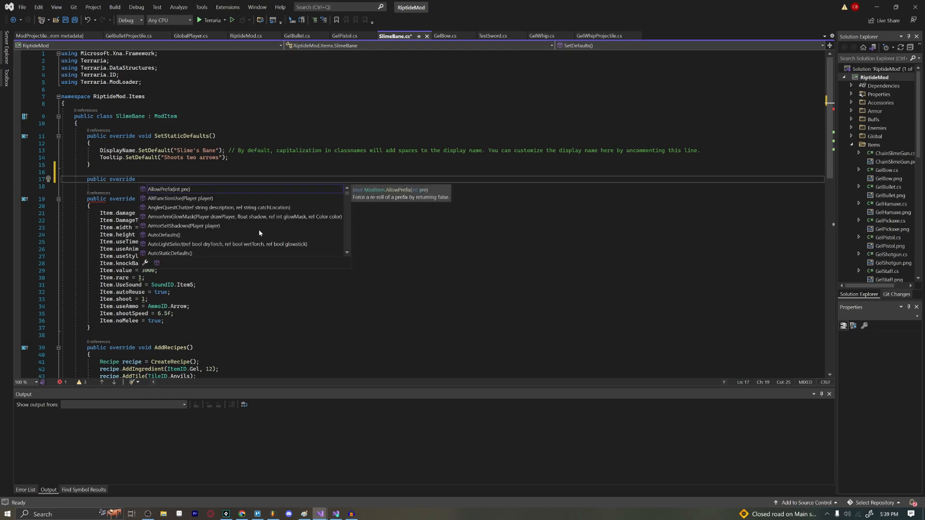
key(Down)
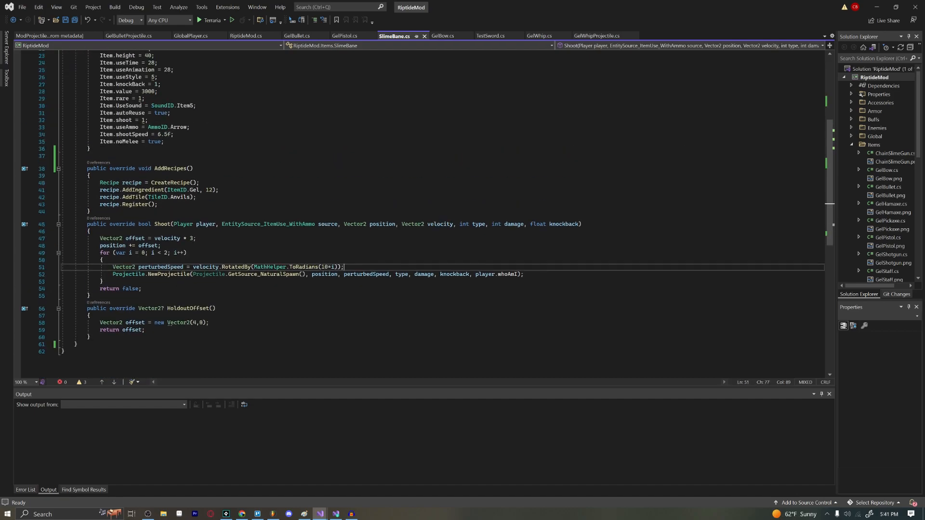
Replace the test override text, leaving SlimeBane.cs with only its original methods
text(Project)
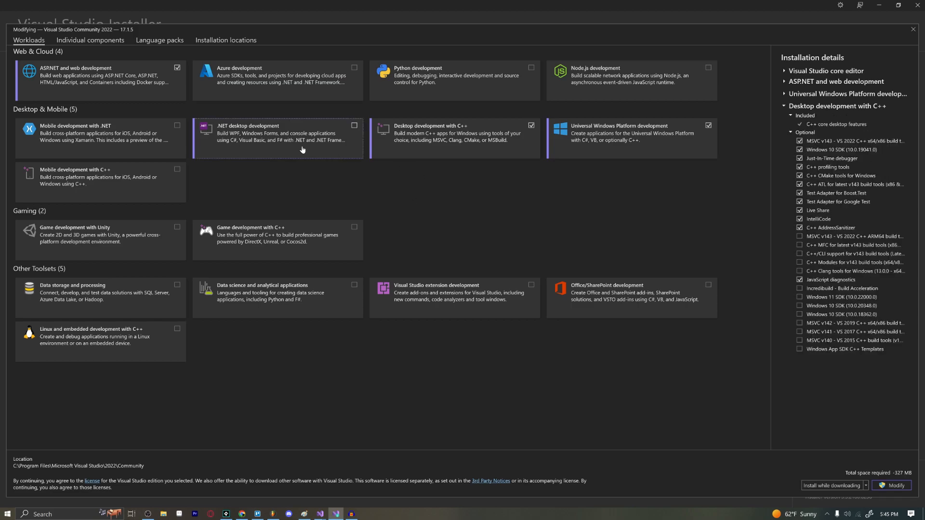
Tick the .NET desktop development workload with IntelliCode among its optional components
click(353, 125)
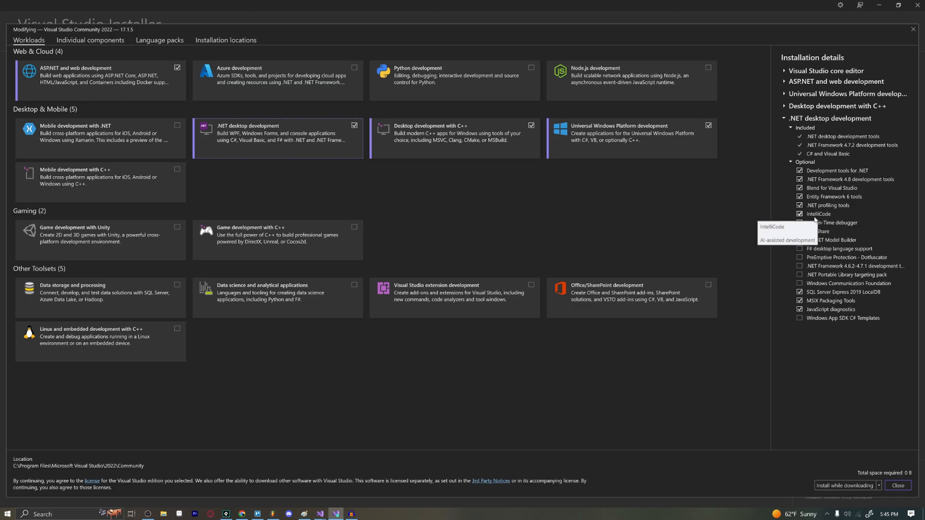
mouse_move(826, 185)
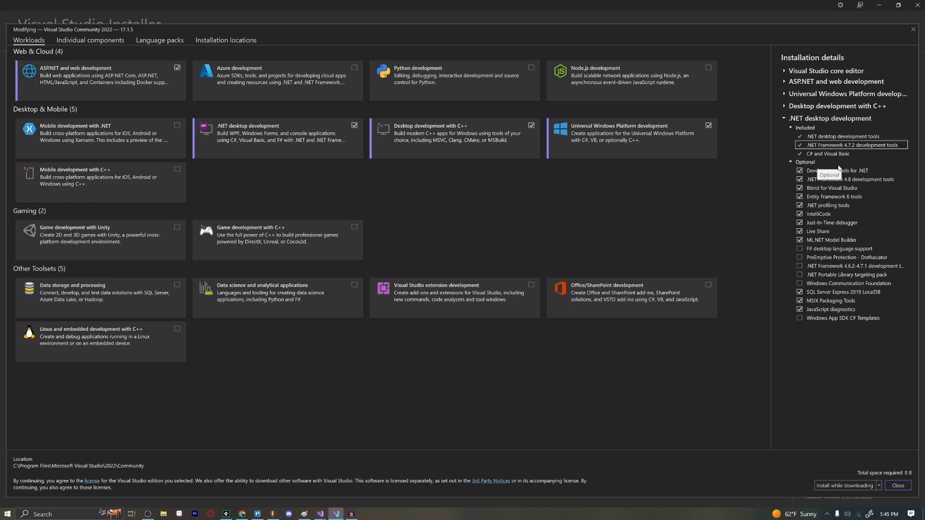
mouse_move(834, 205)
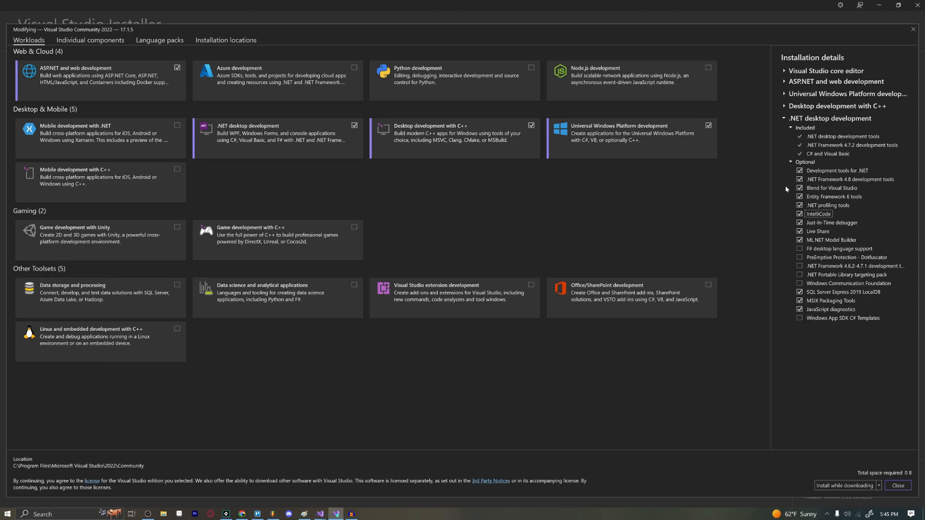
mouse_move(786, 190)
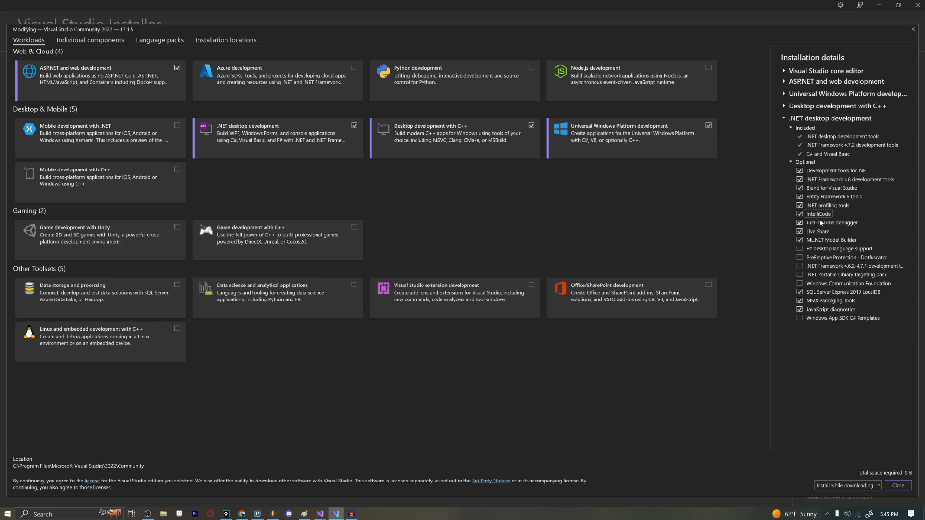
mouse_move(866, 167)
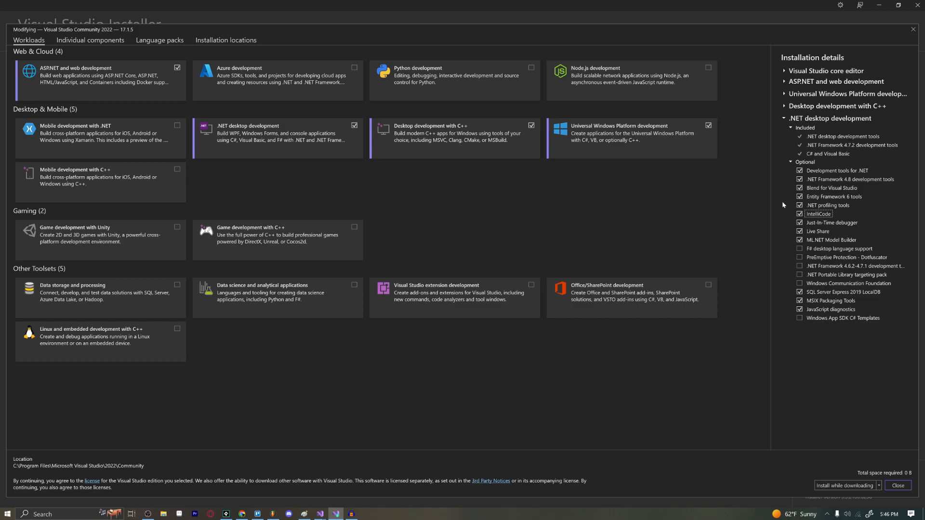
mouse_move(323, 144)
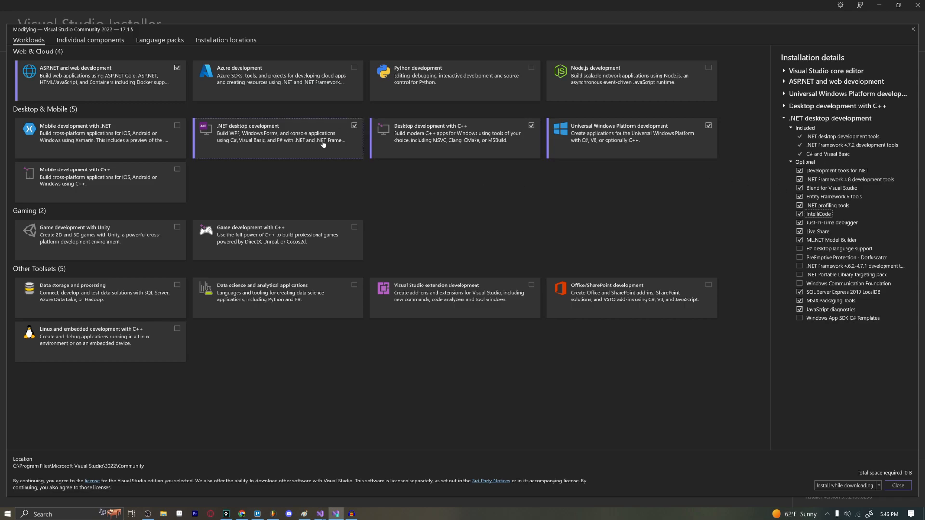